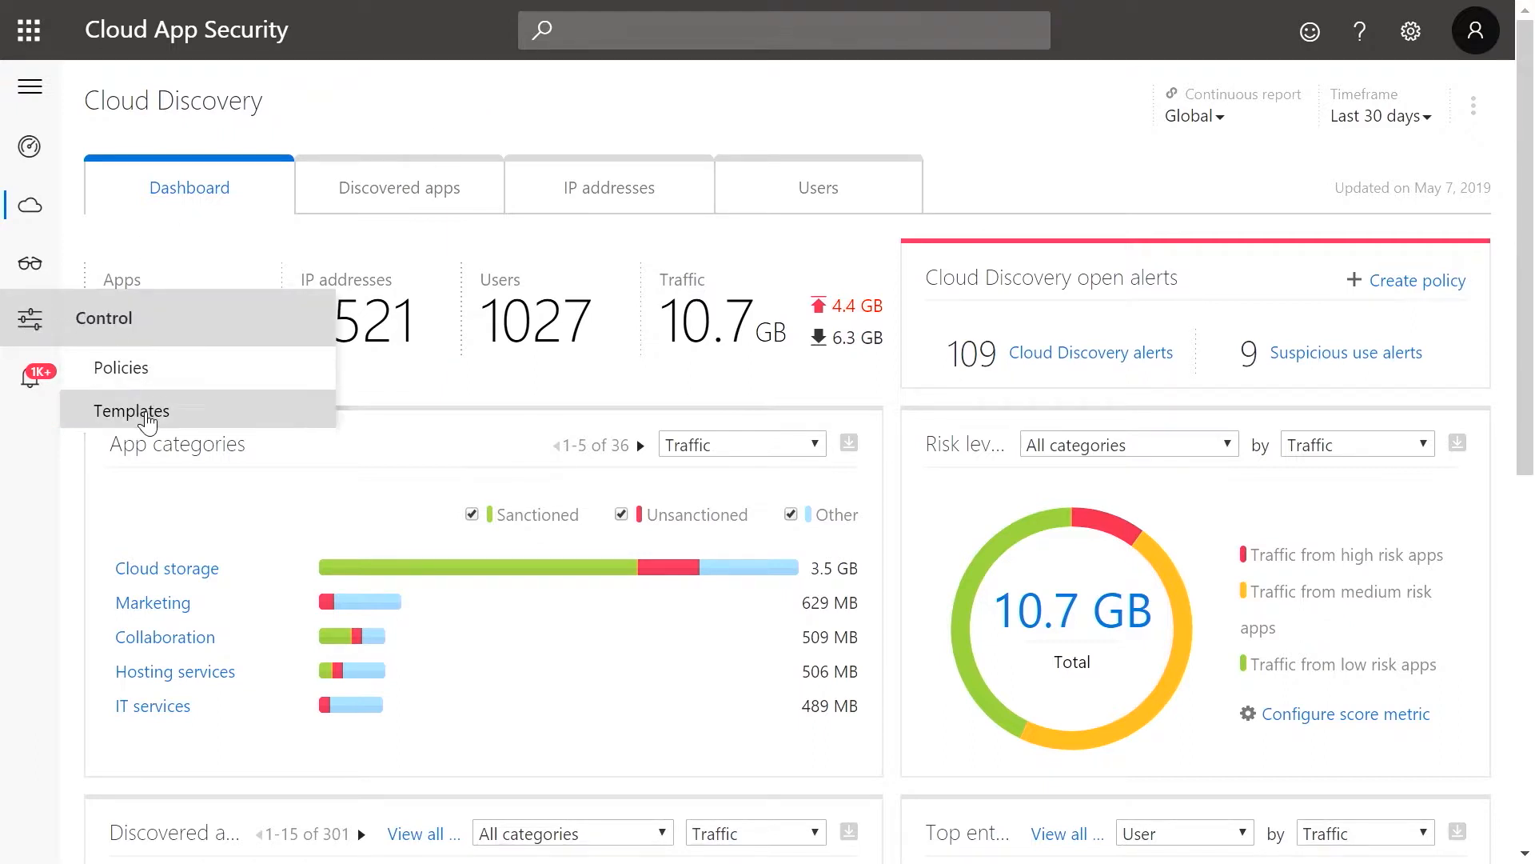
- Show the Policy templates page from the Control menu and skim its 38 alert templates
click(132, 411)
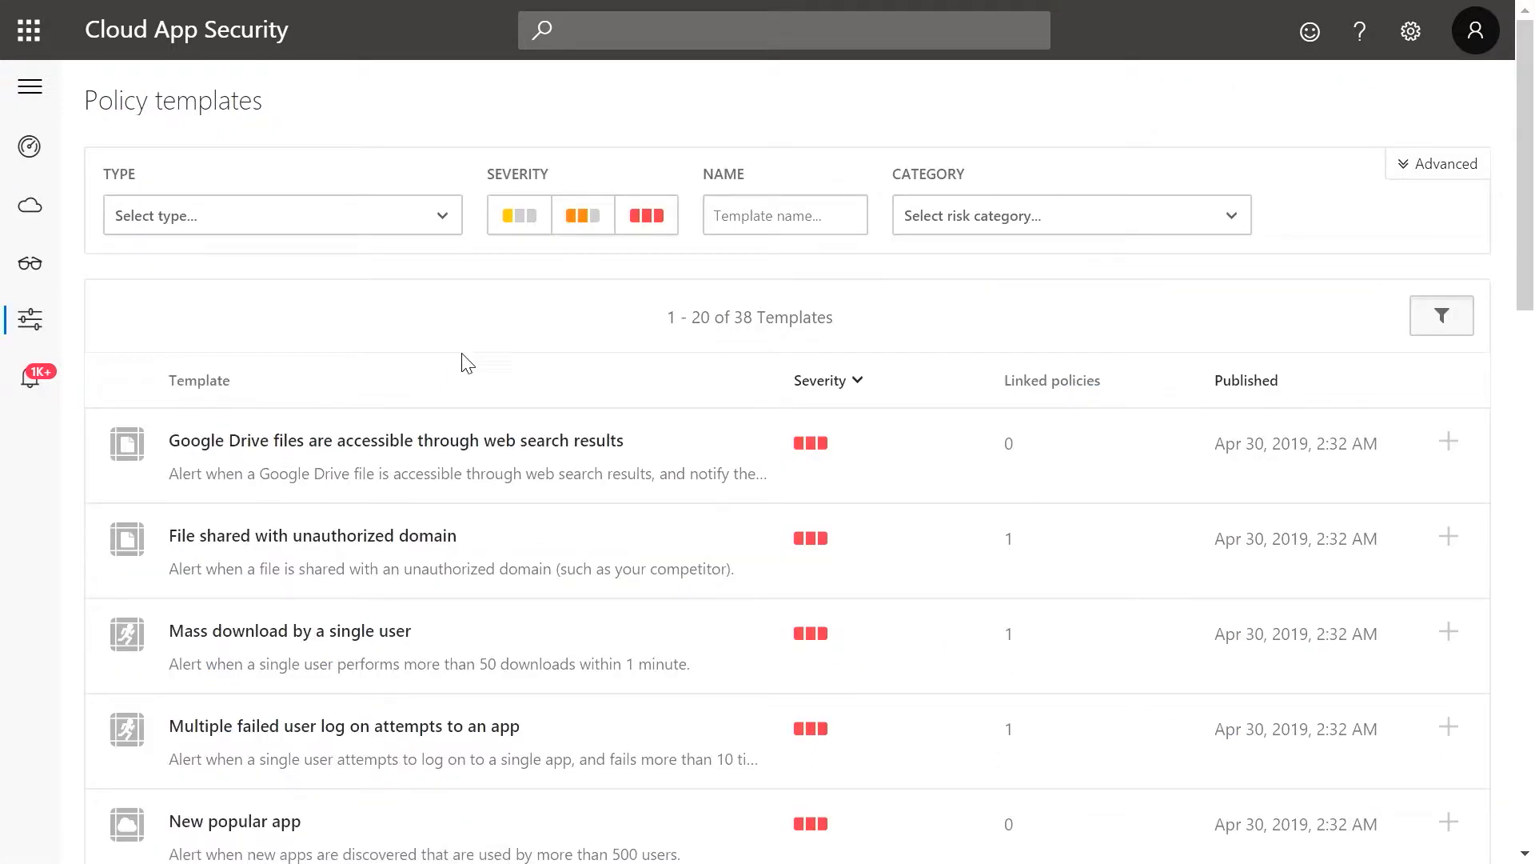
scroll(down, 3)
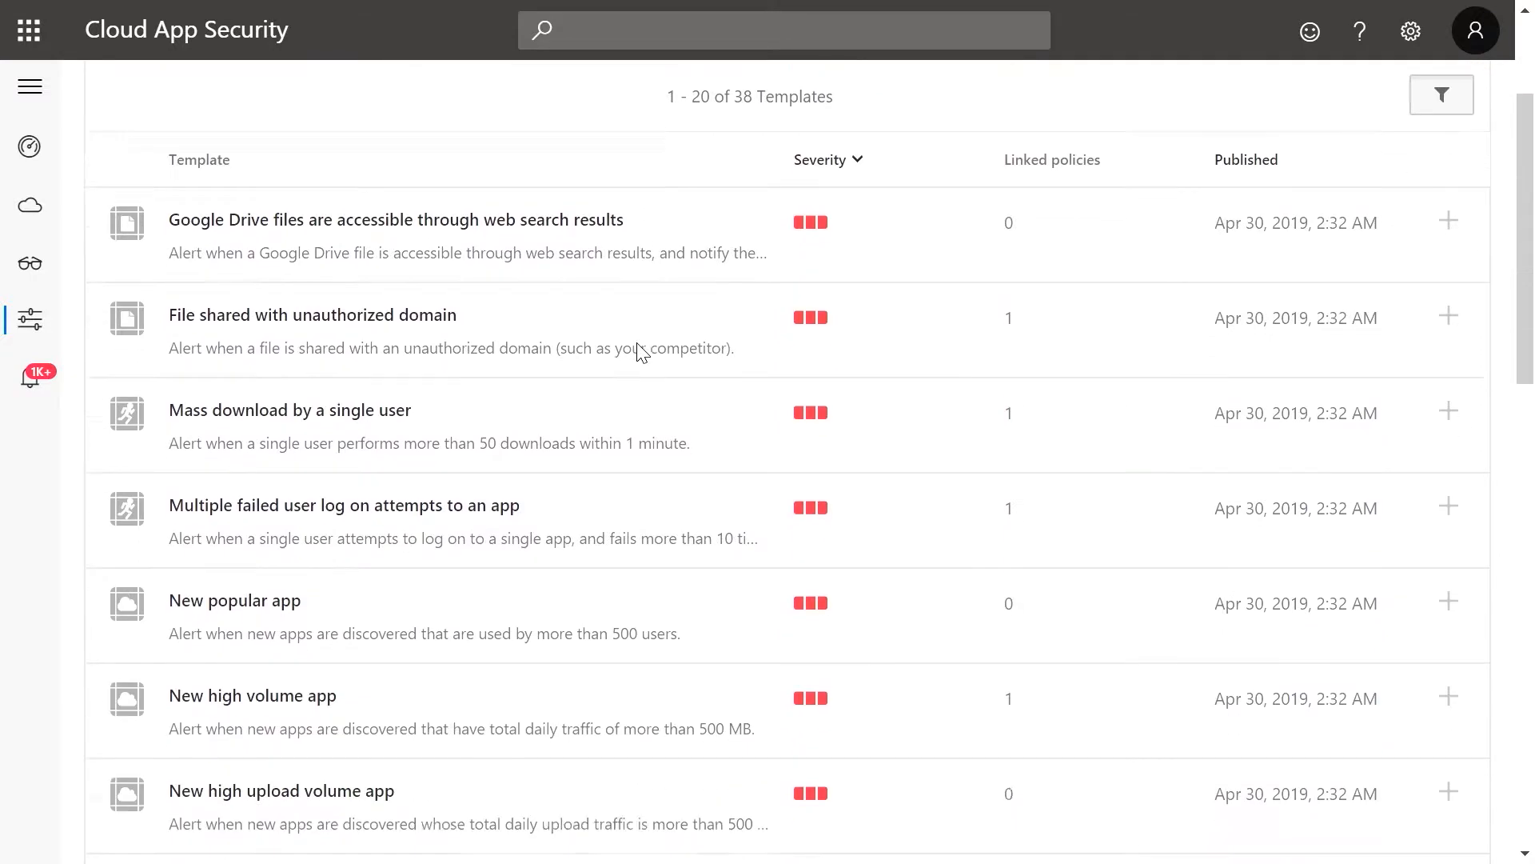
scroll(down, 3)
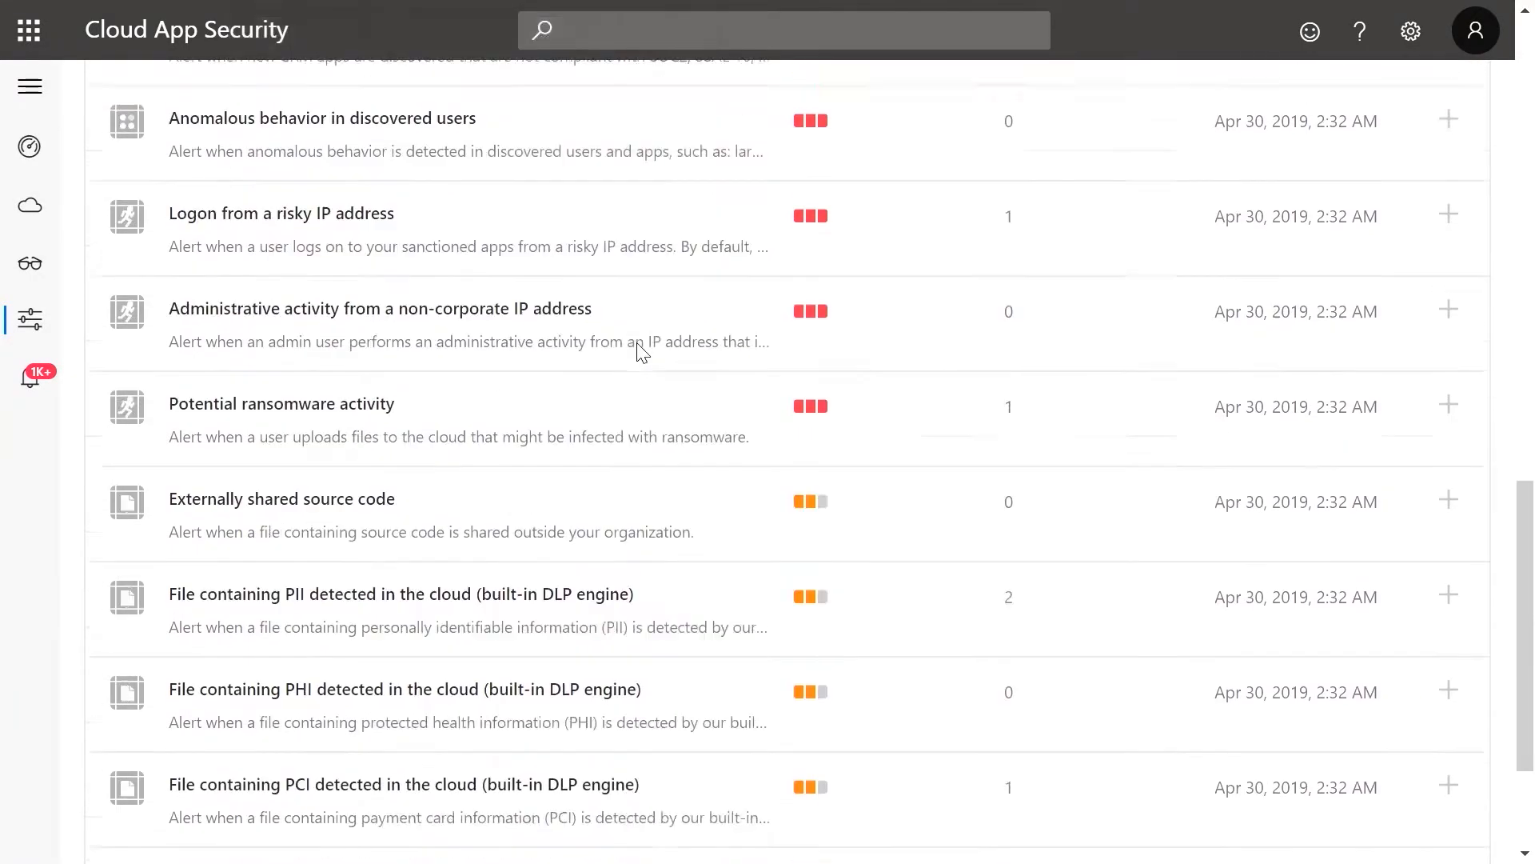
scroll(up, 3)
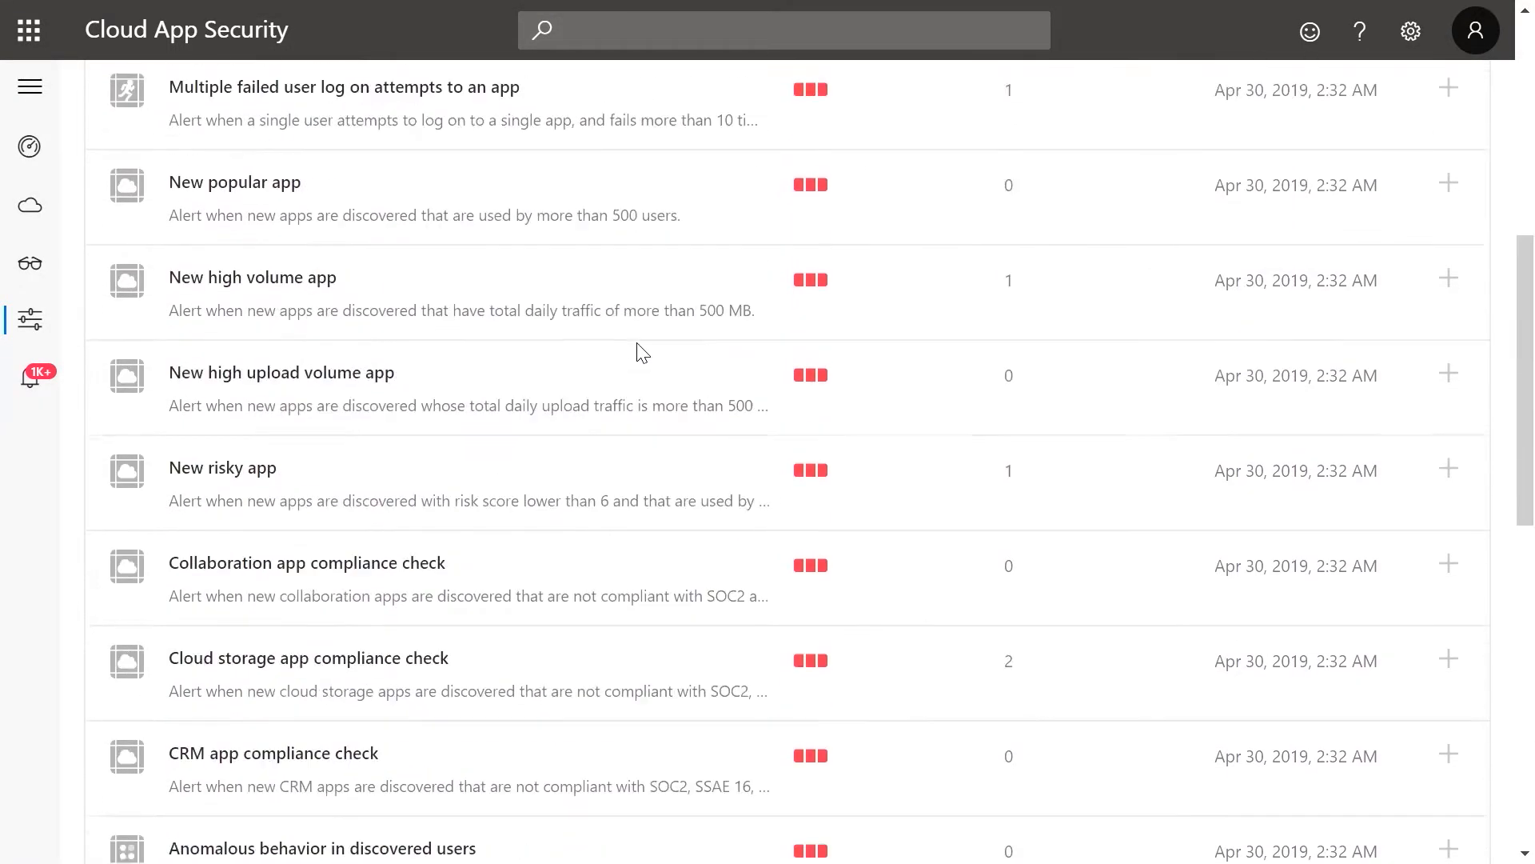
scroll(up, 3)
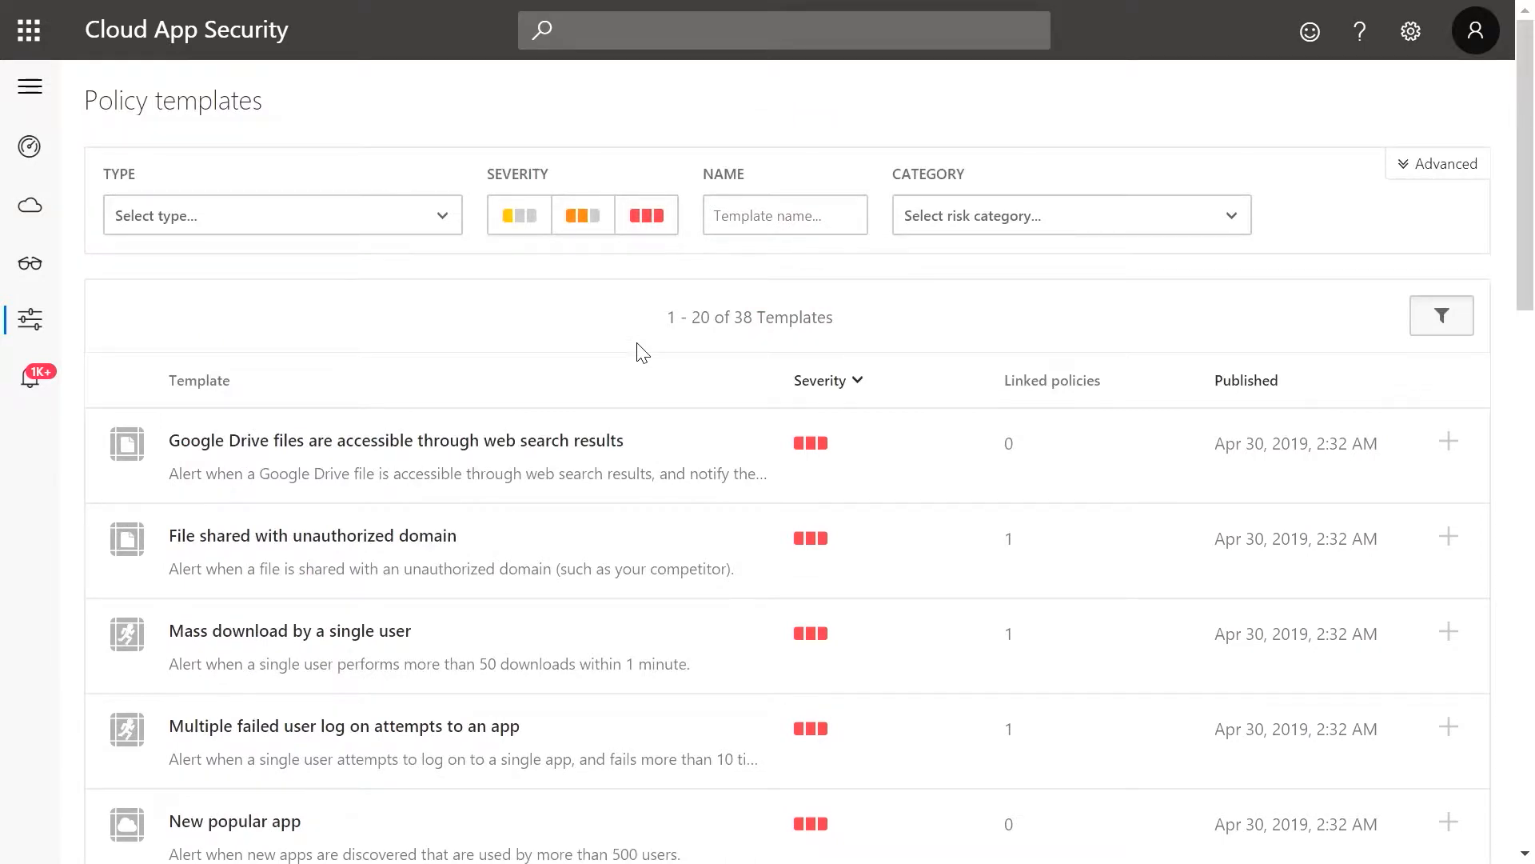
mouse_move(970, 250)
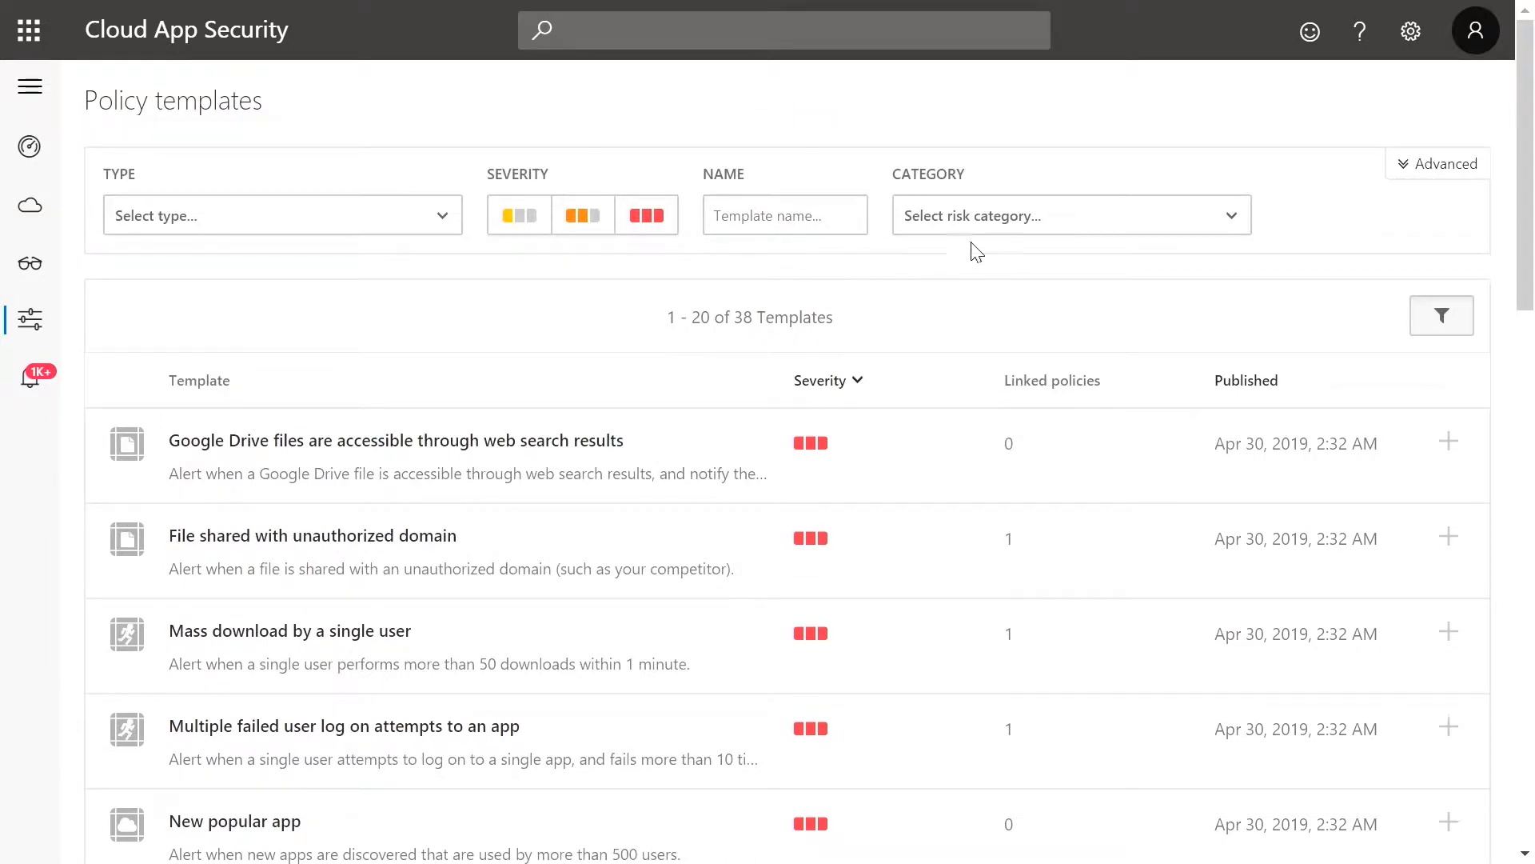
- Filter the templates to the Cloud Discovery category and locate the New risky app template
click(1069, 214)
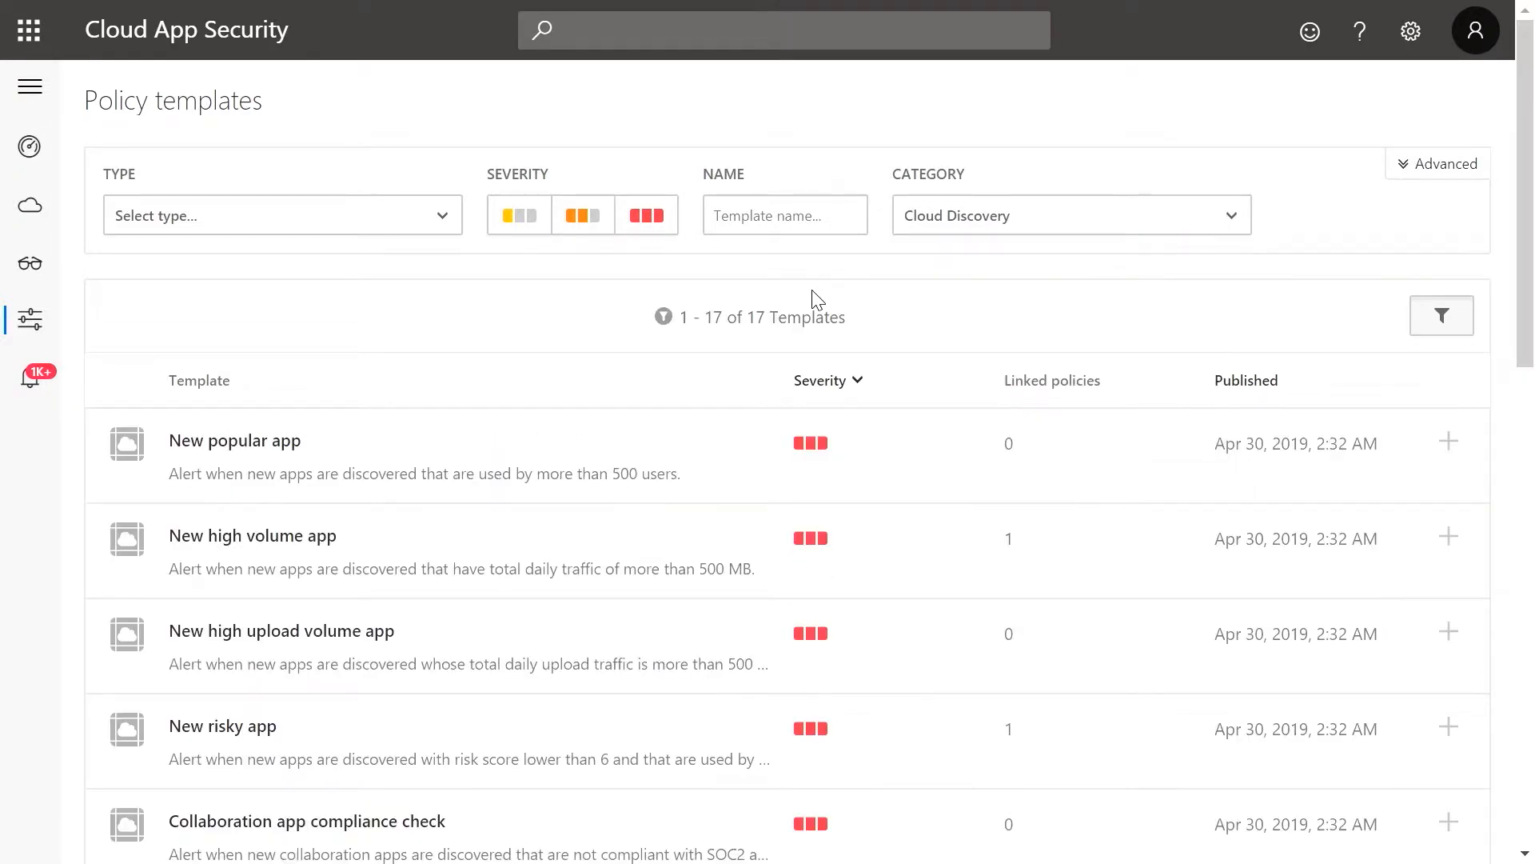
scroll(down, 3)
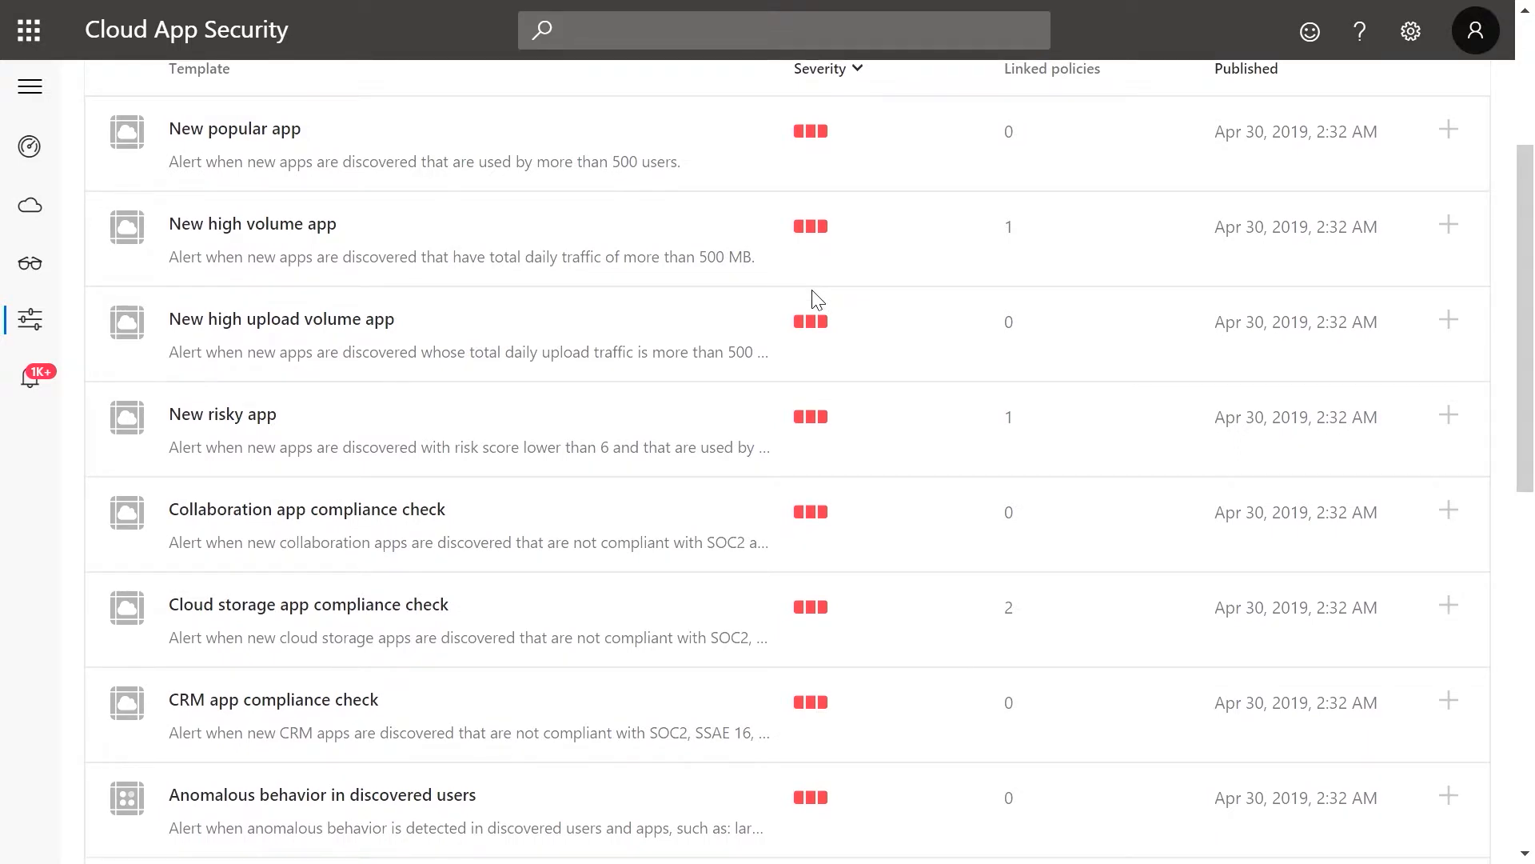
mouse_move(1451, 417)
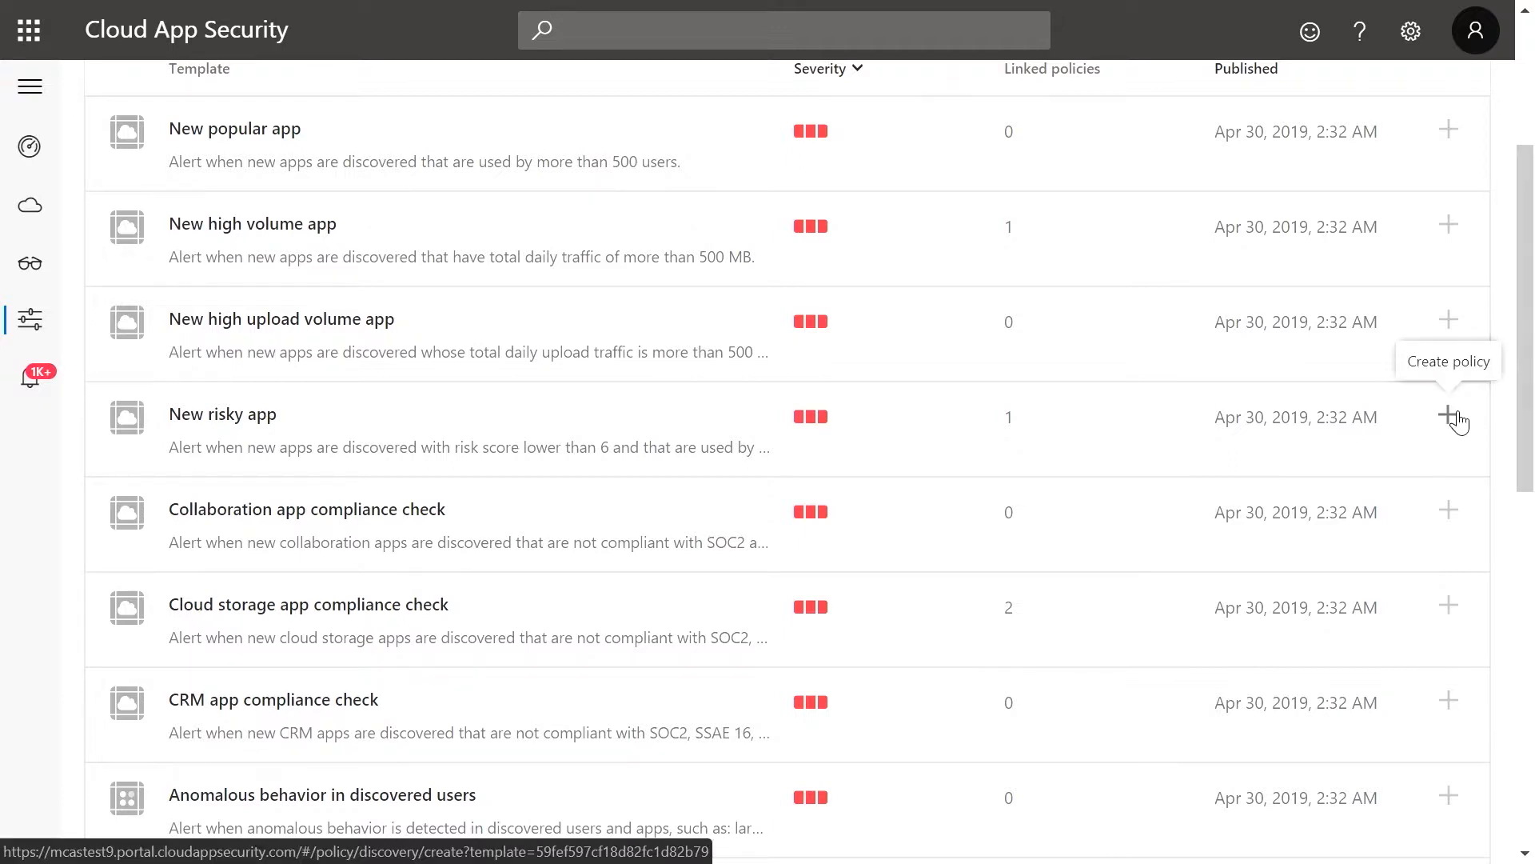
- Create a policy from the New risky app template and review the prefilled discovery form
click(1450, 416)
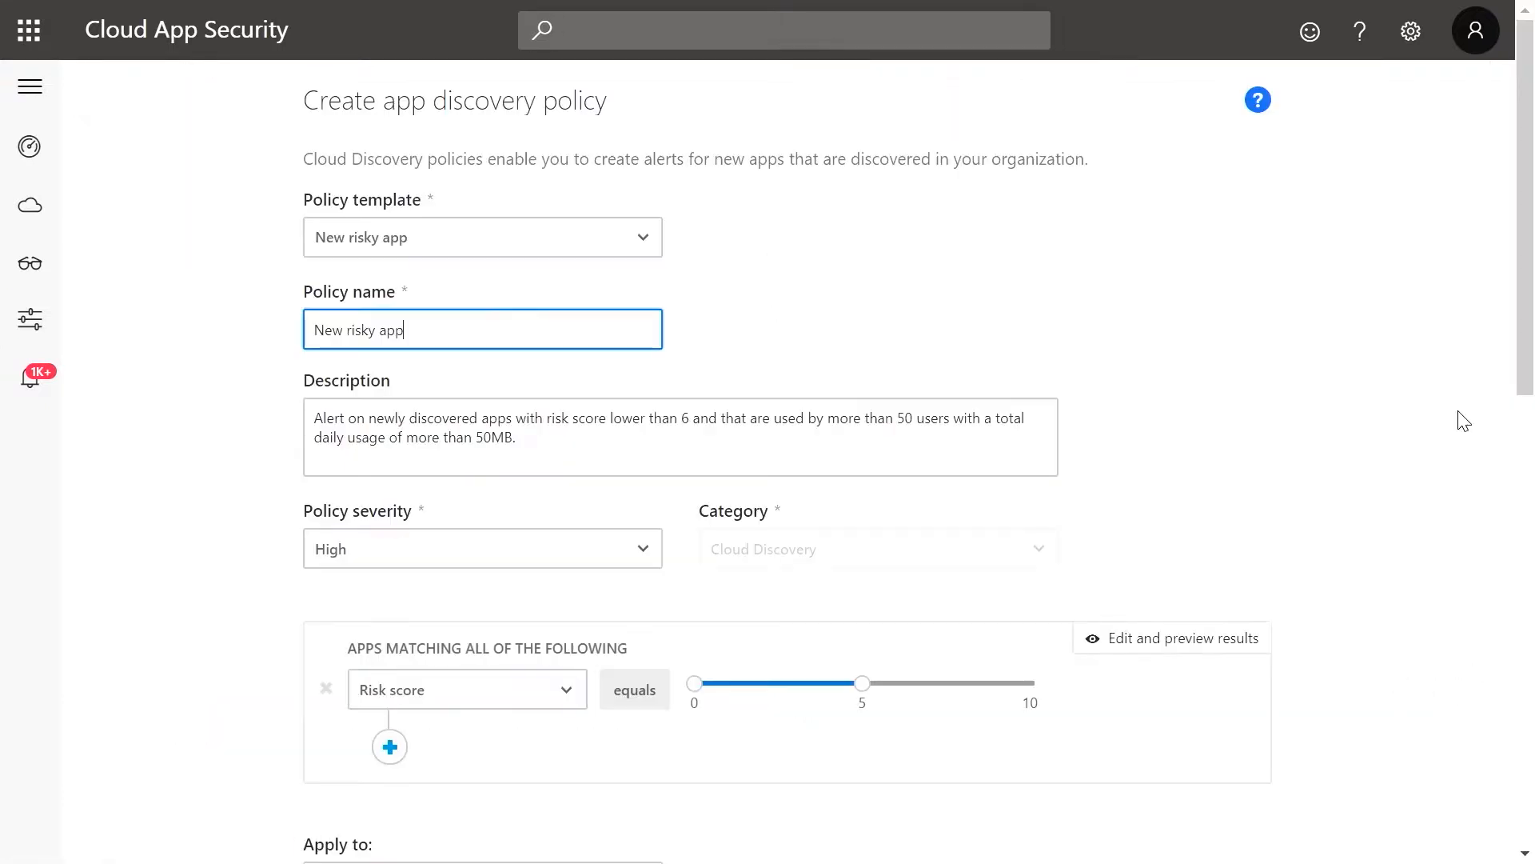
click(766, 331)
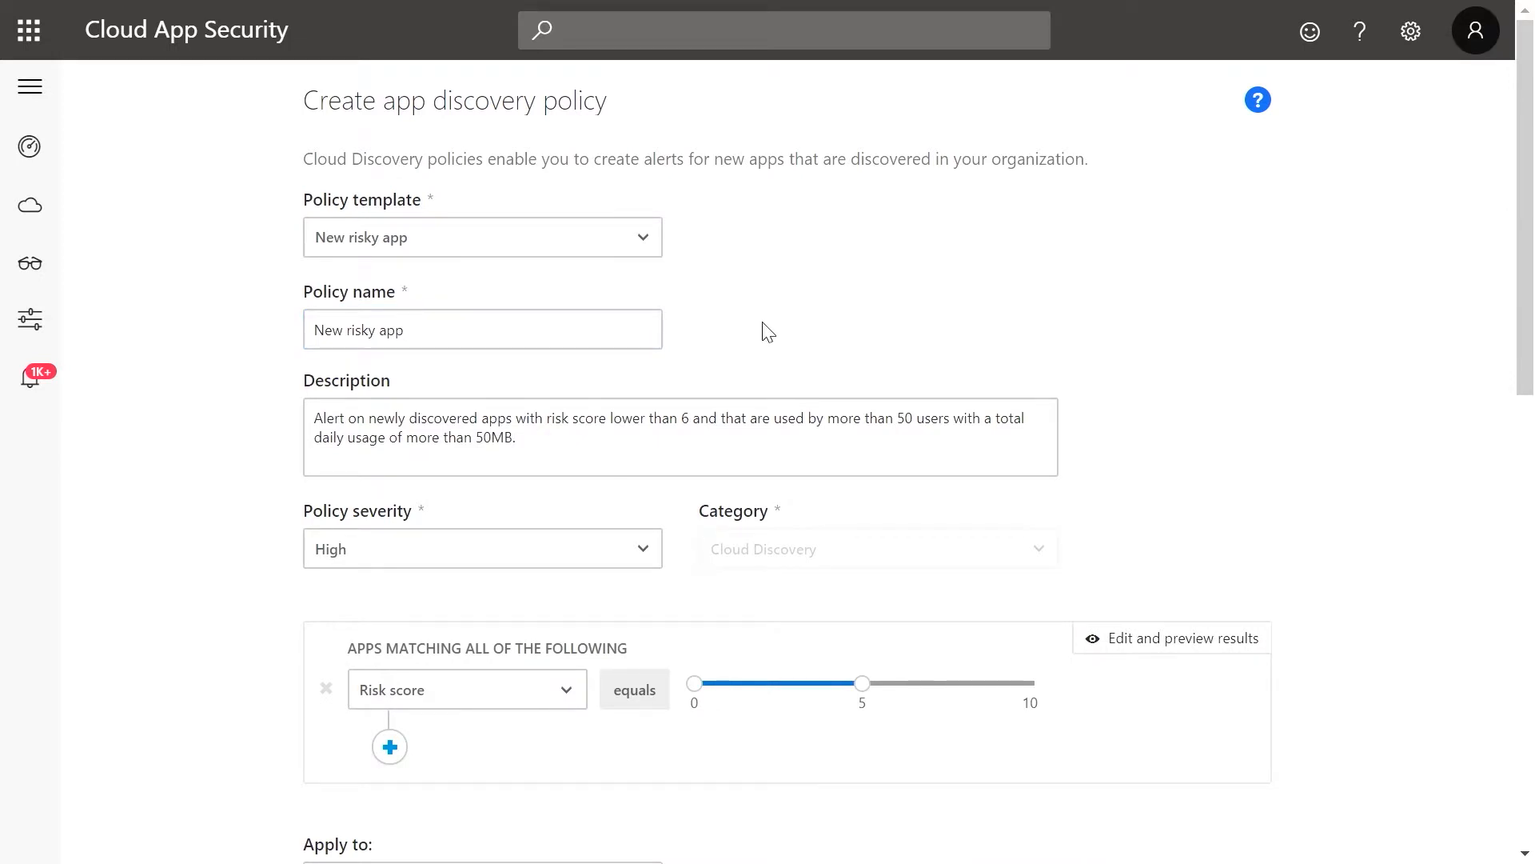
scroll(down, 3)
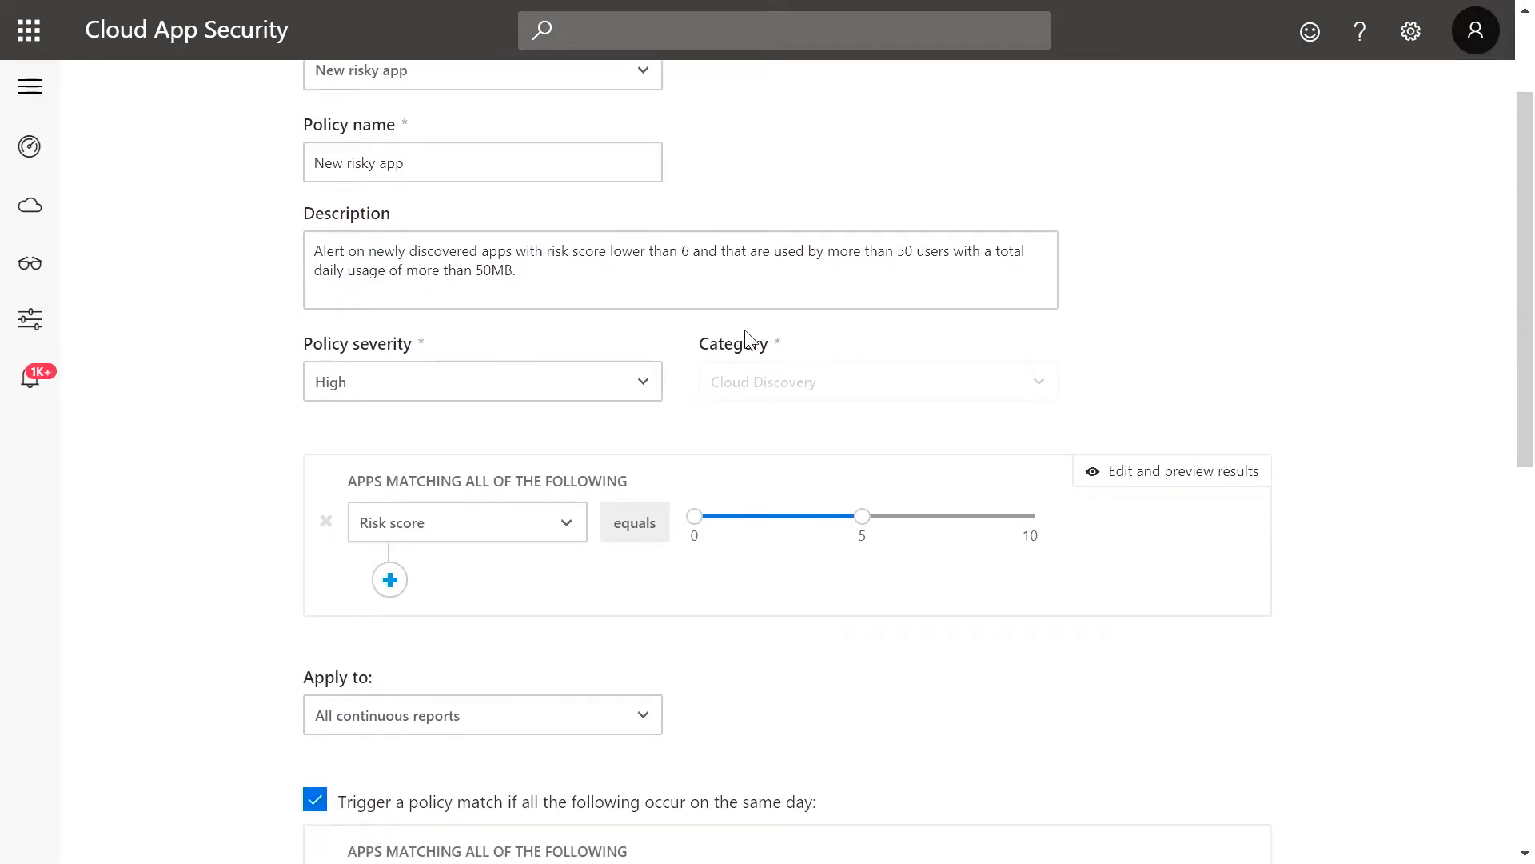
click(482, 380)
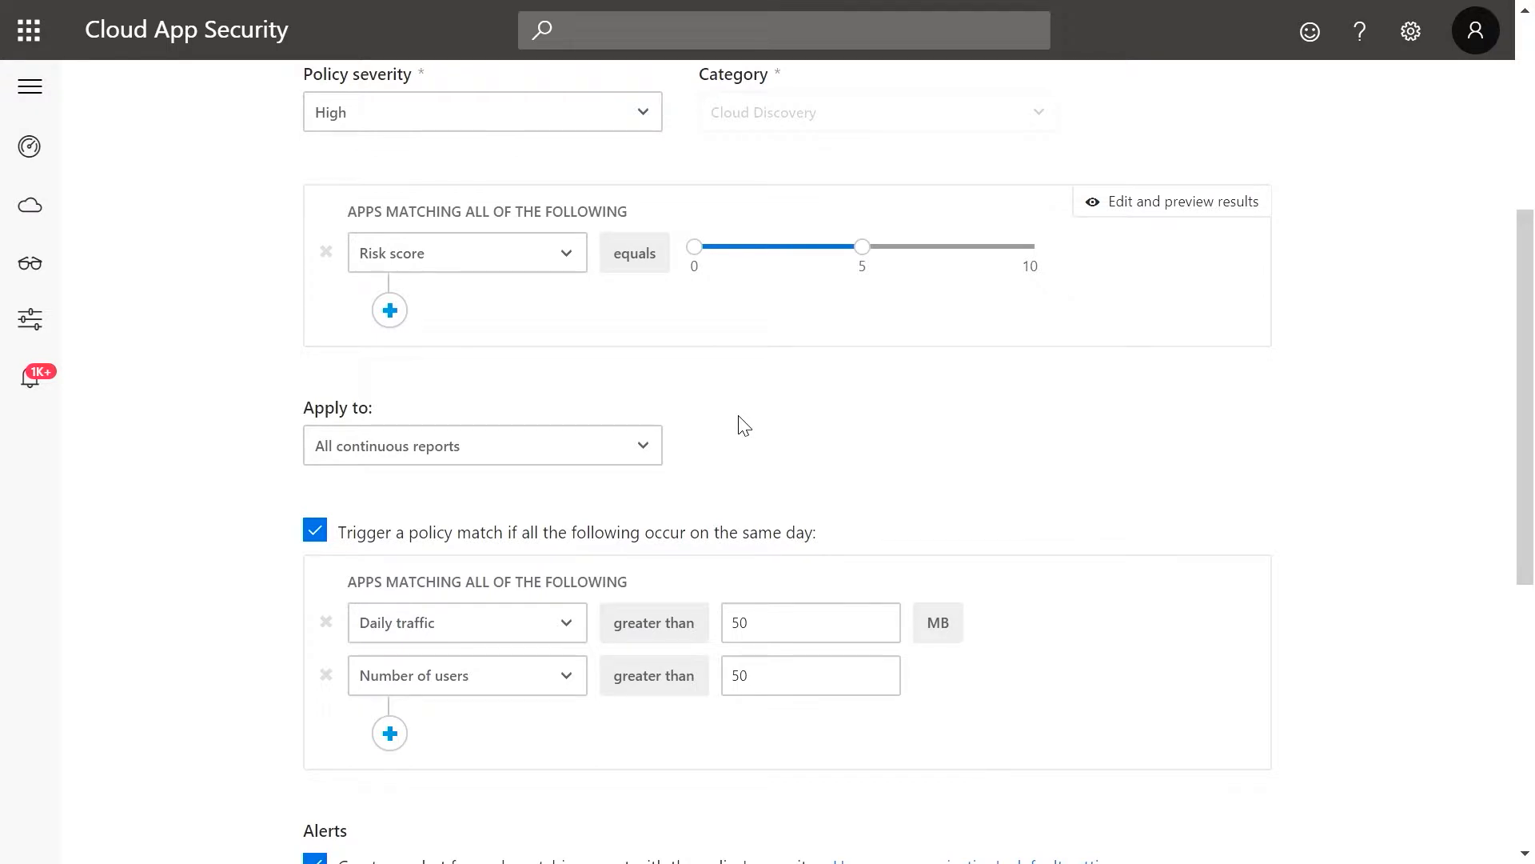
mouse_move(502, 277)
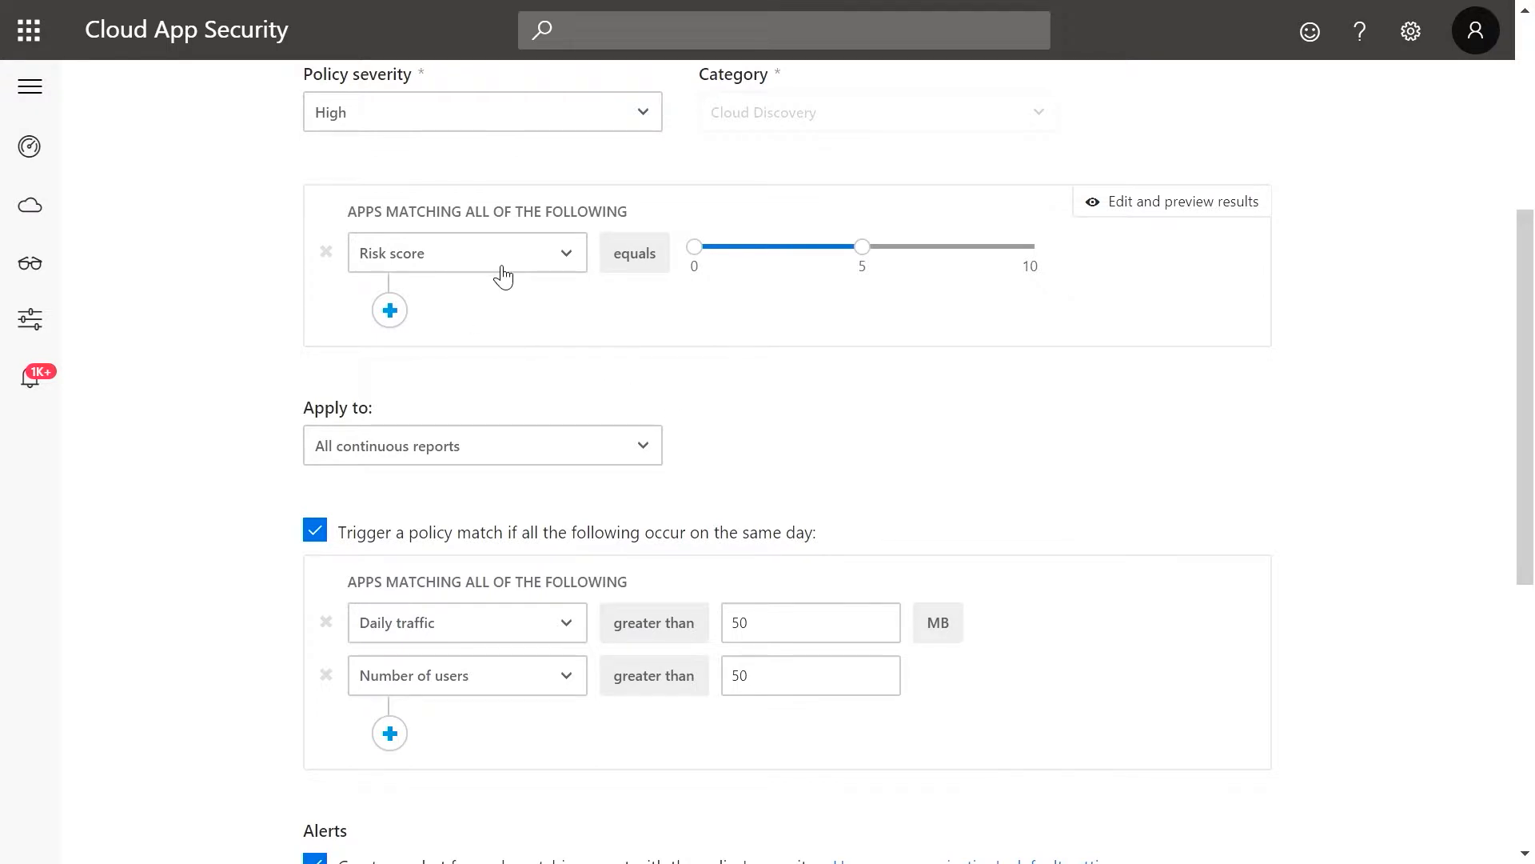
- Add a filter: Security risk factor, User audit trail equals False
click(388, 309)
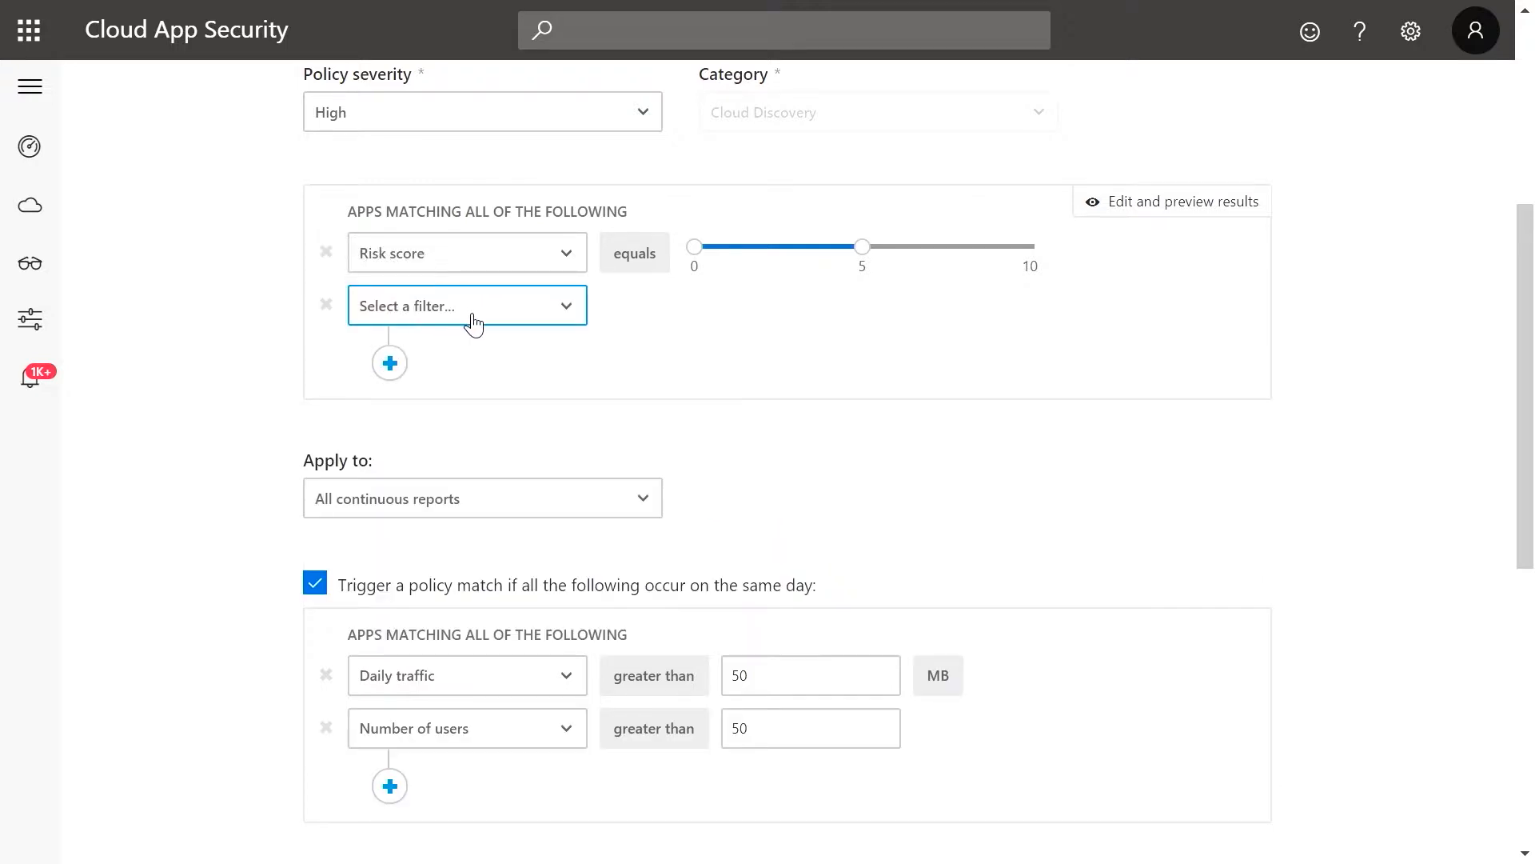
click(465, 305)
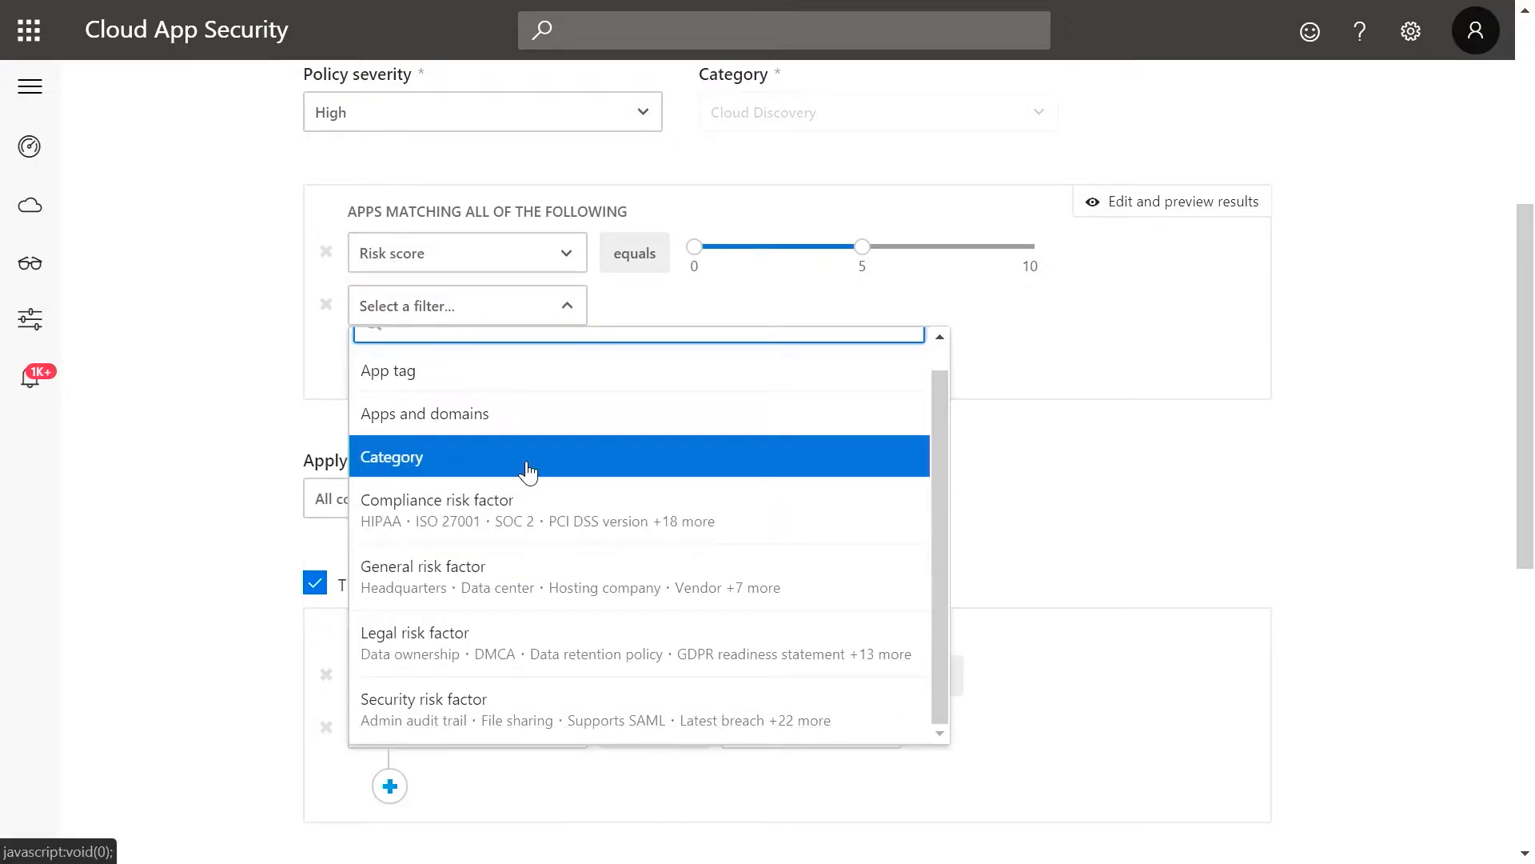
mouse_move(475, 710)
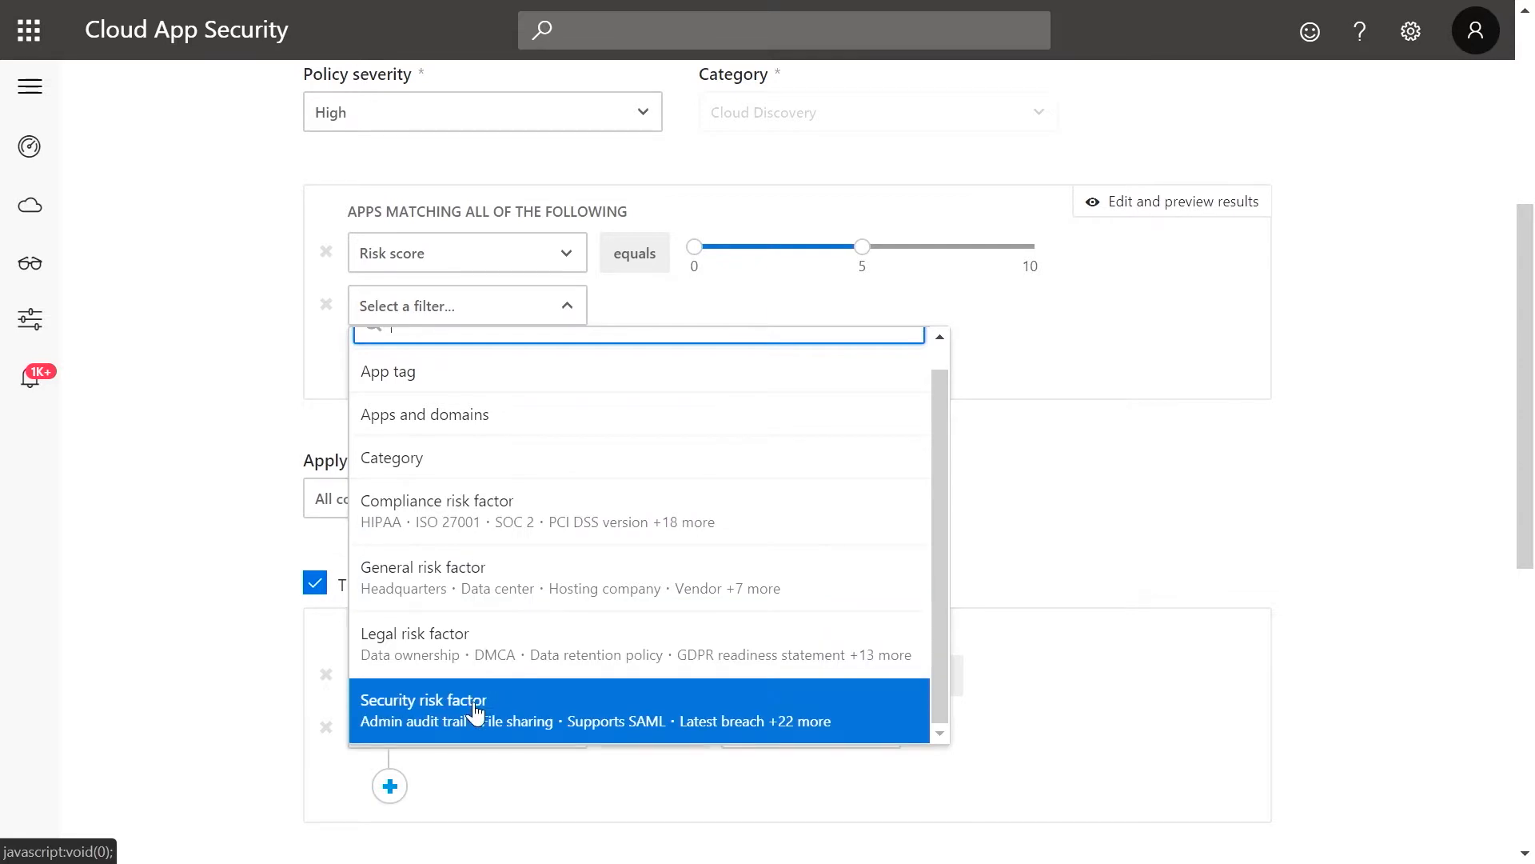
click(424, 699)
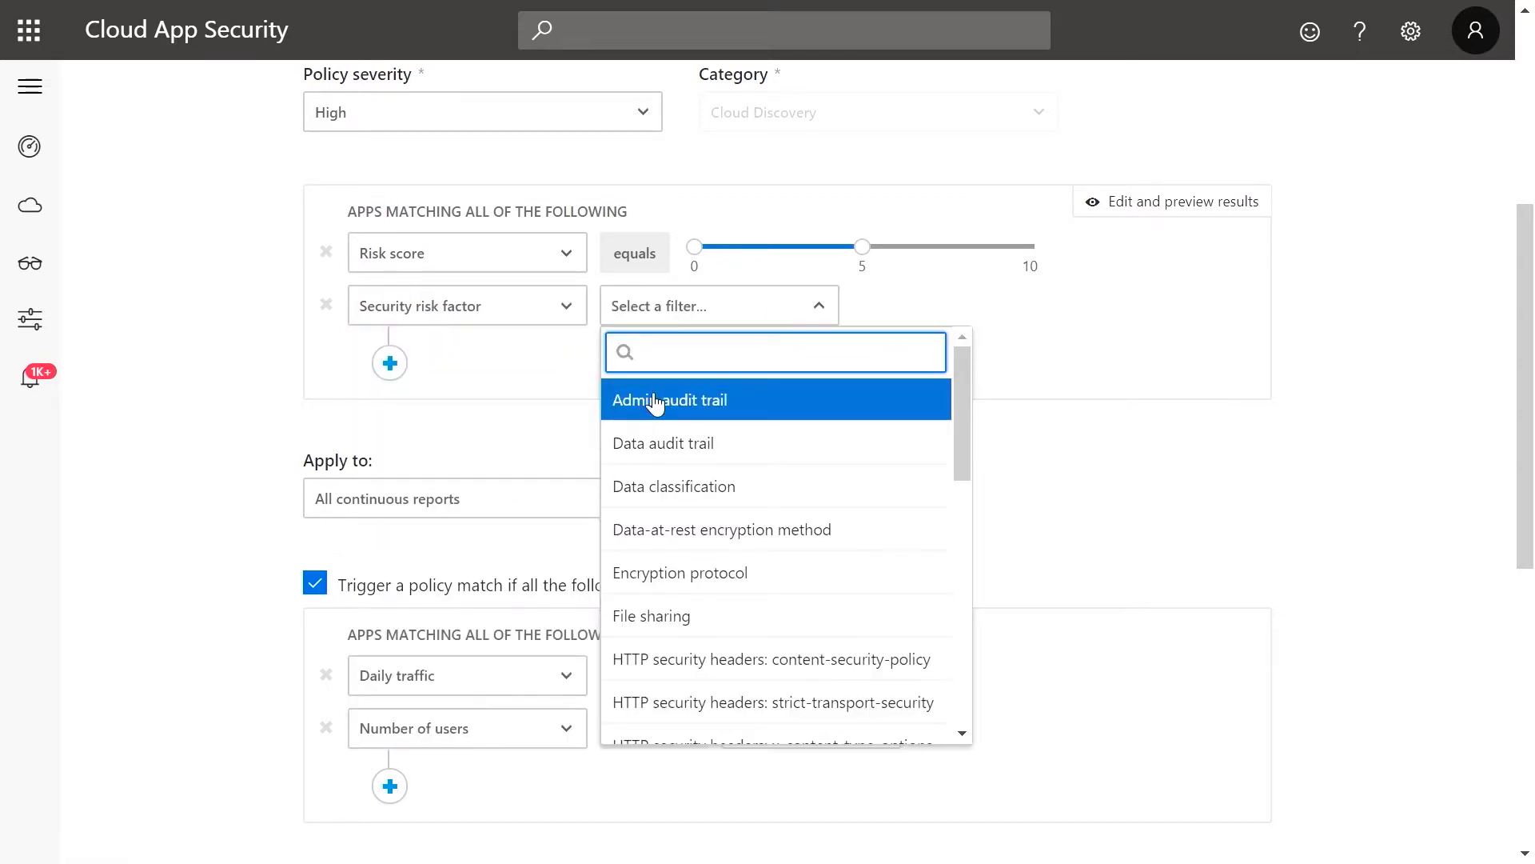
scroll(down, 3)
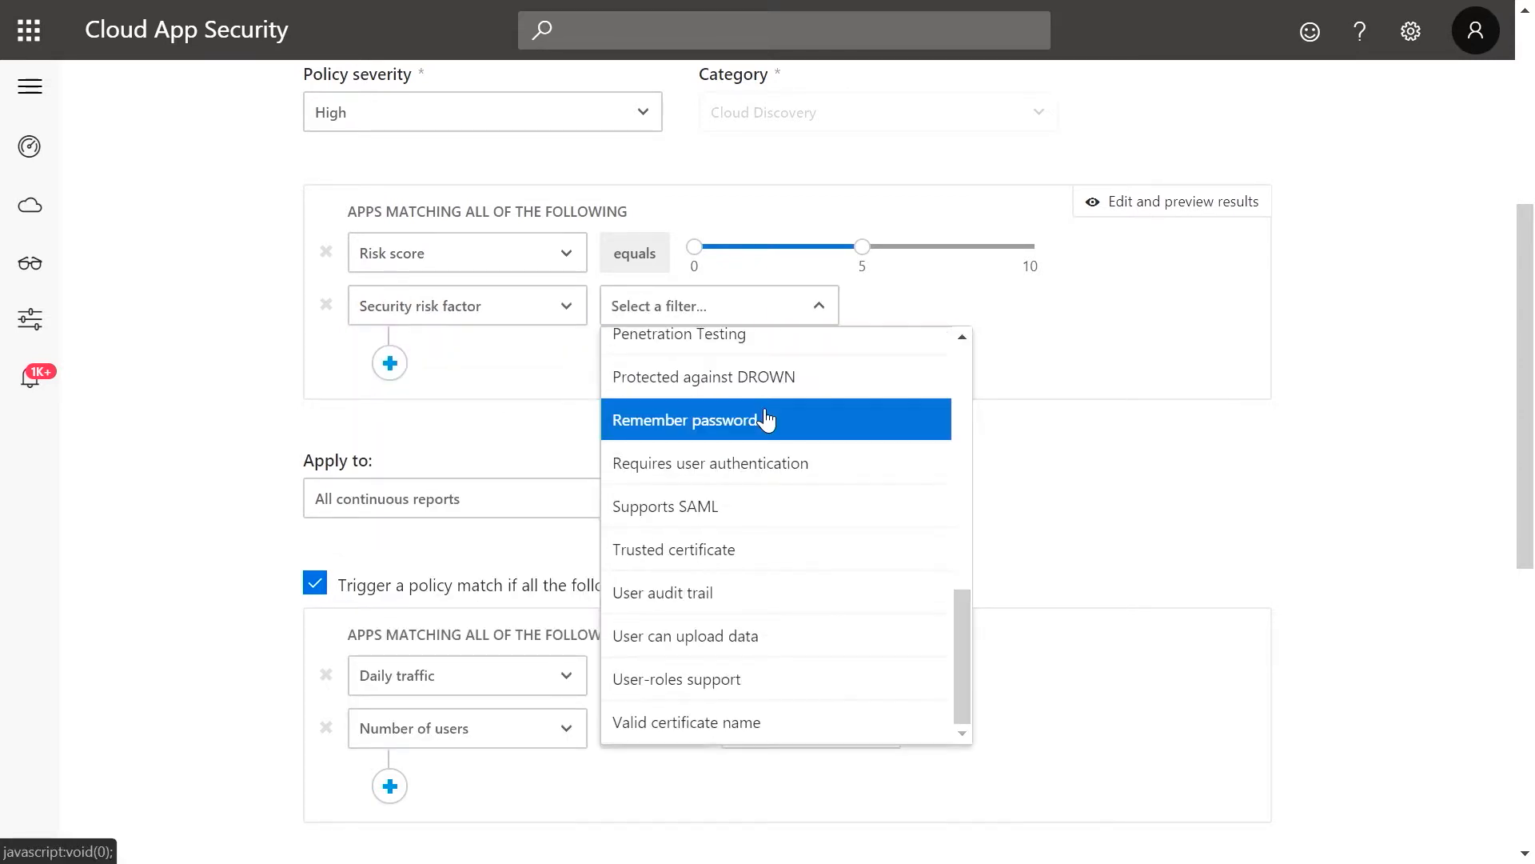
click(662, 592)
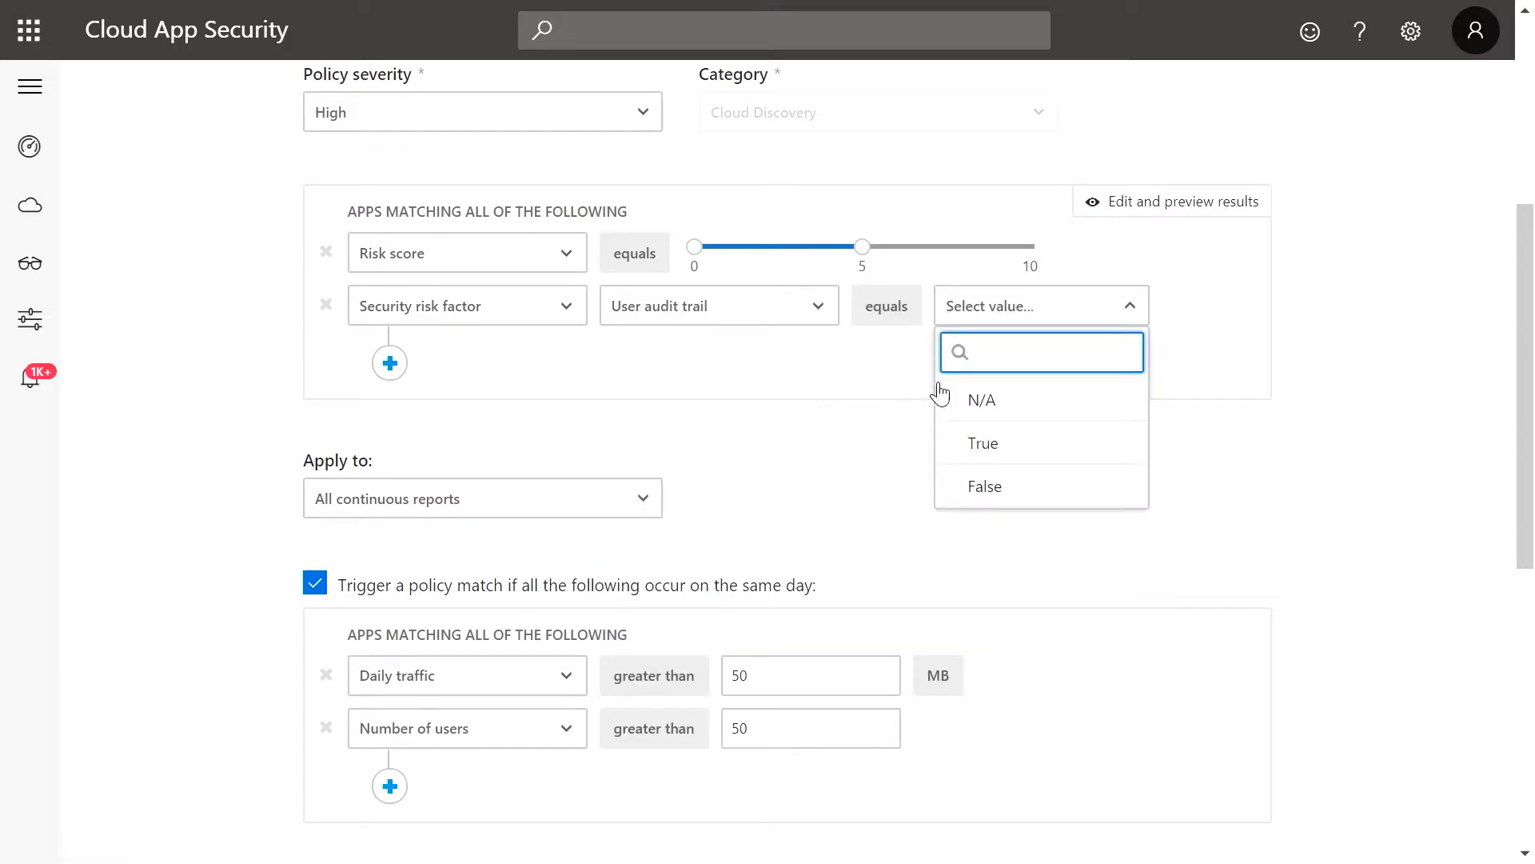
click(985, 486)
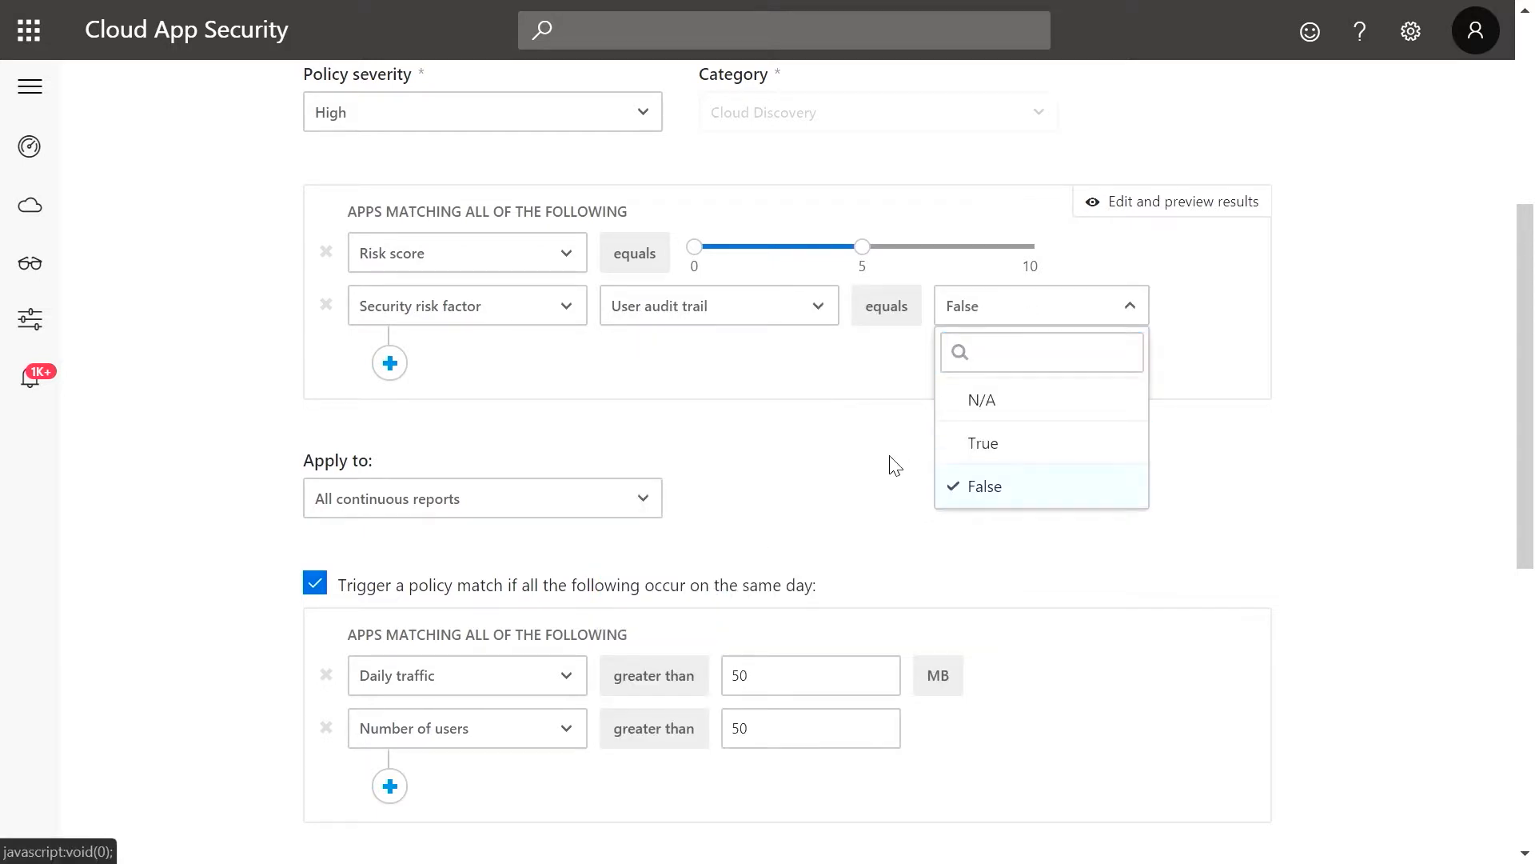
click(984, 486)
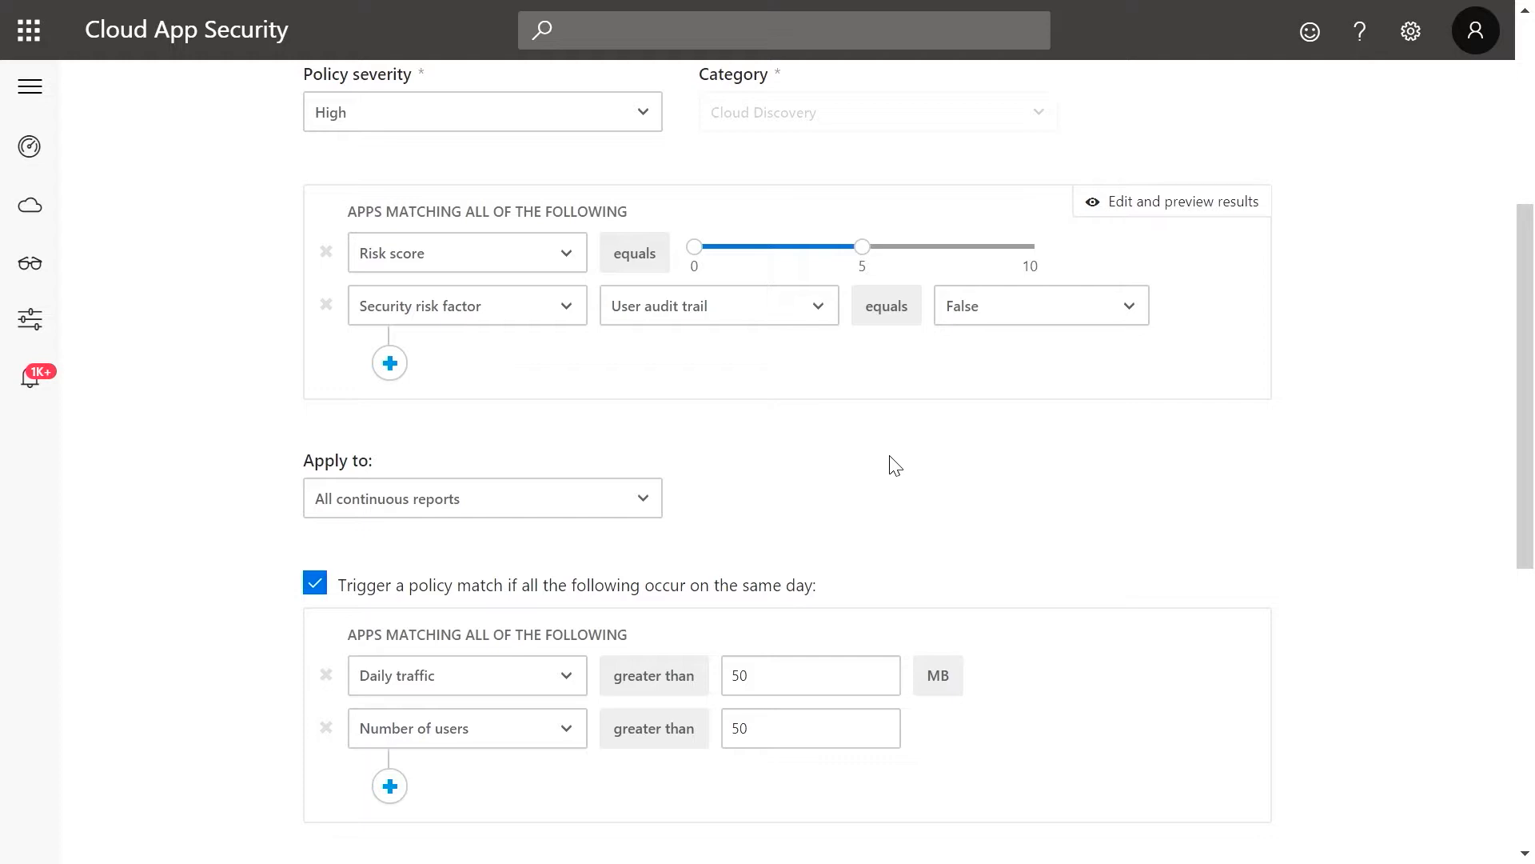
scroll(down, 3)
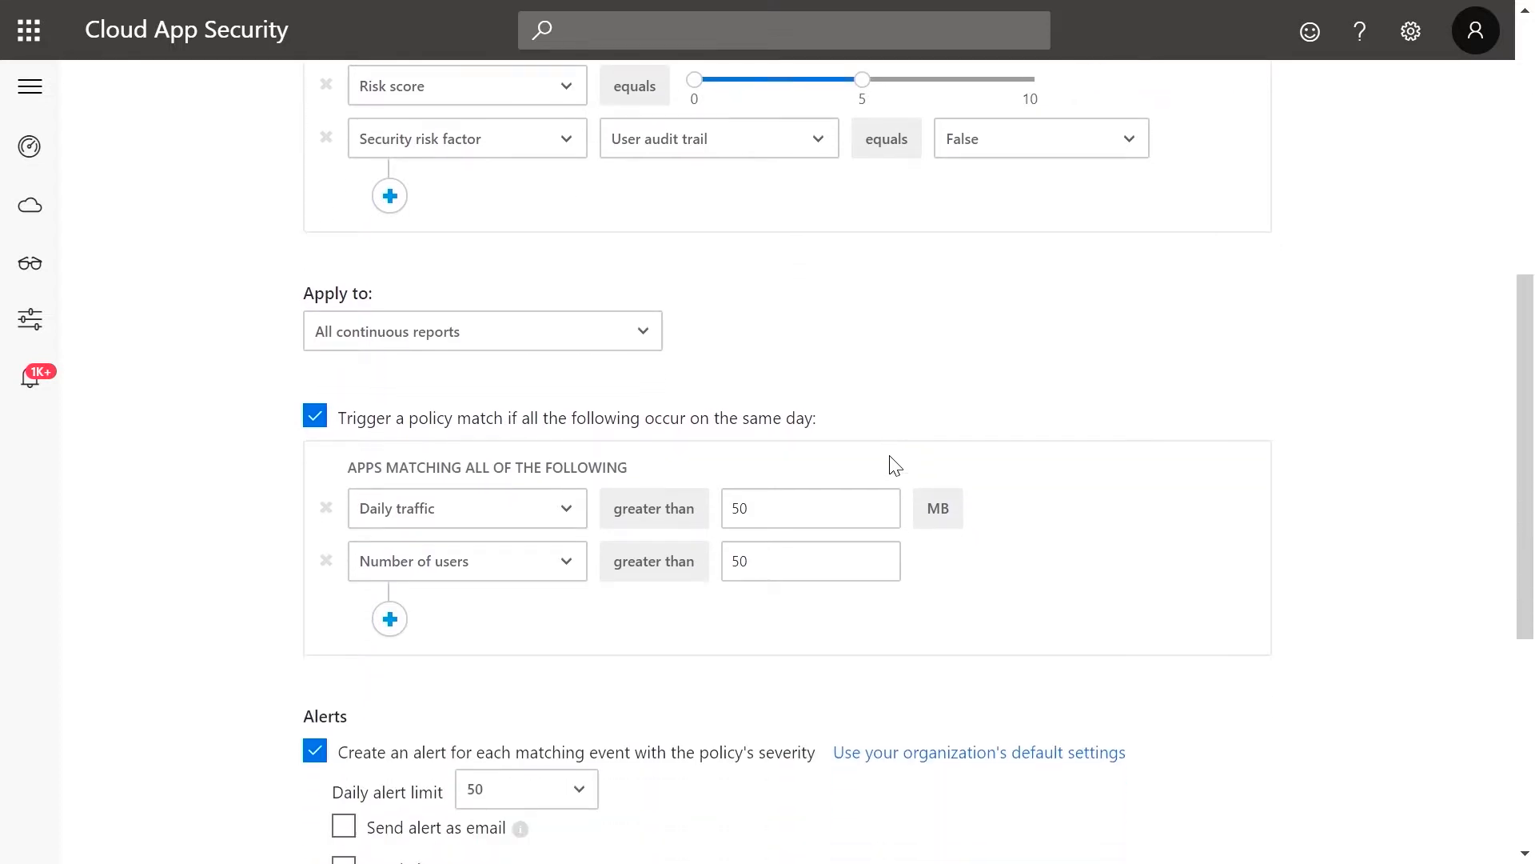
scroll(down, 3)
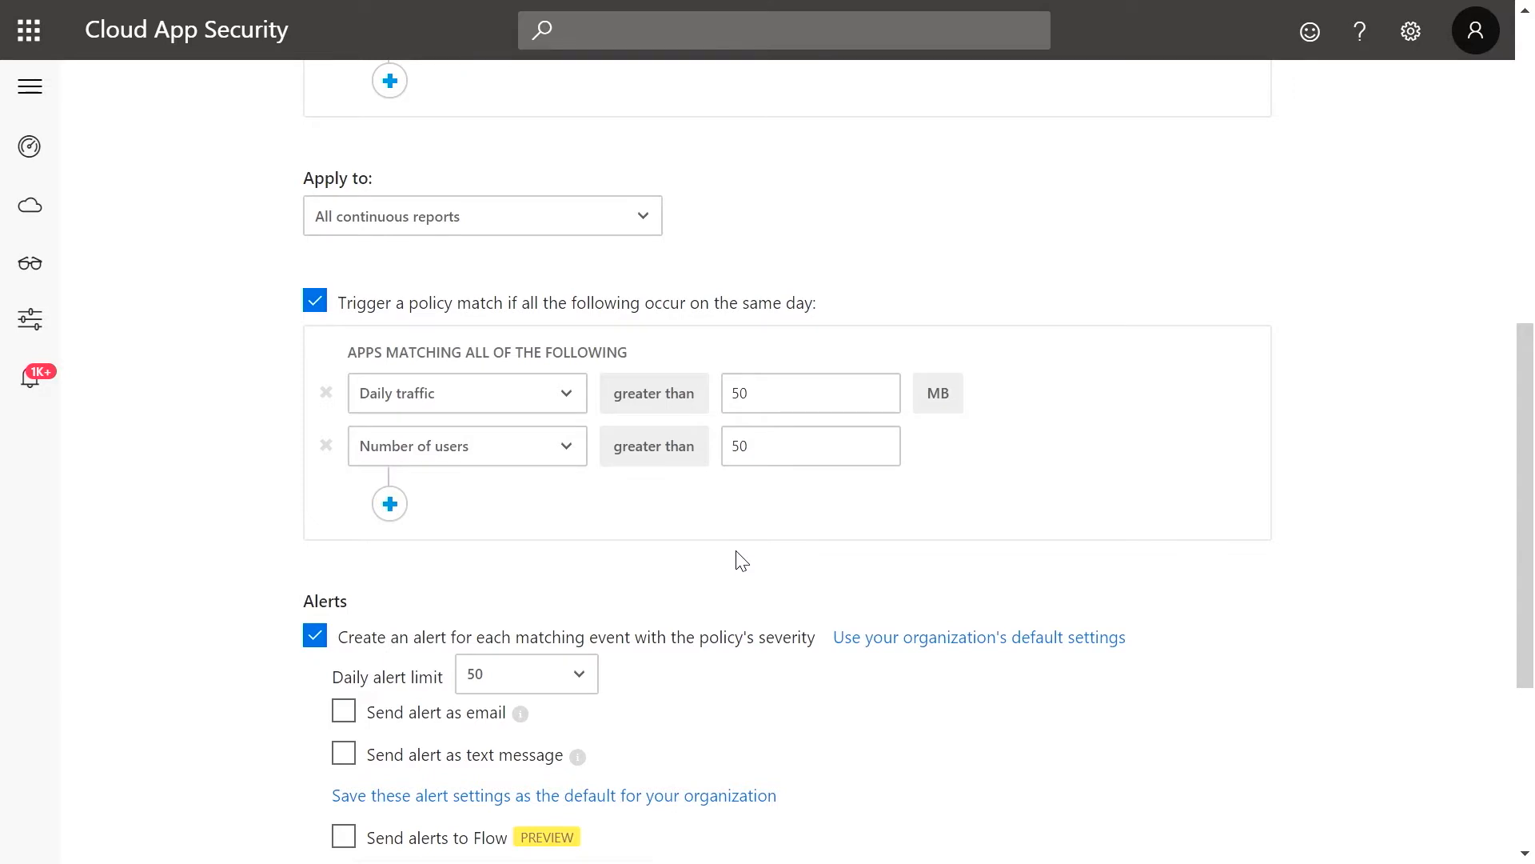
scroll(down, 3)
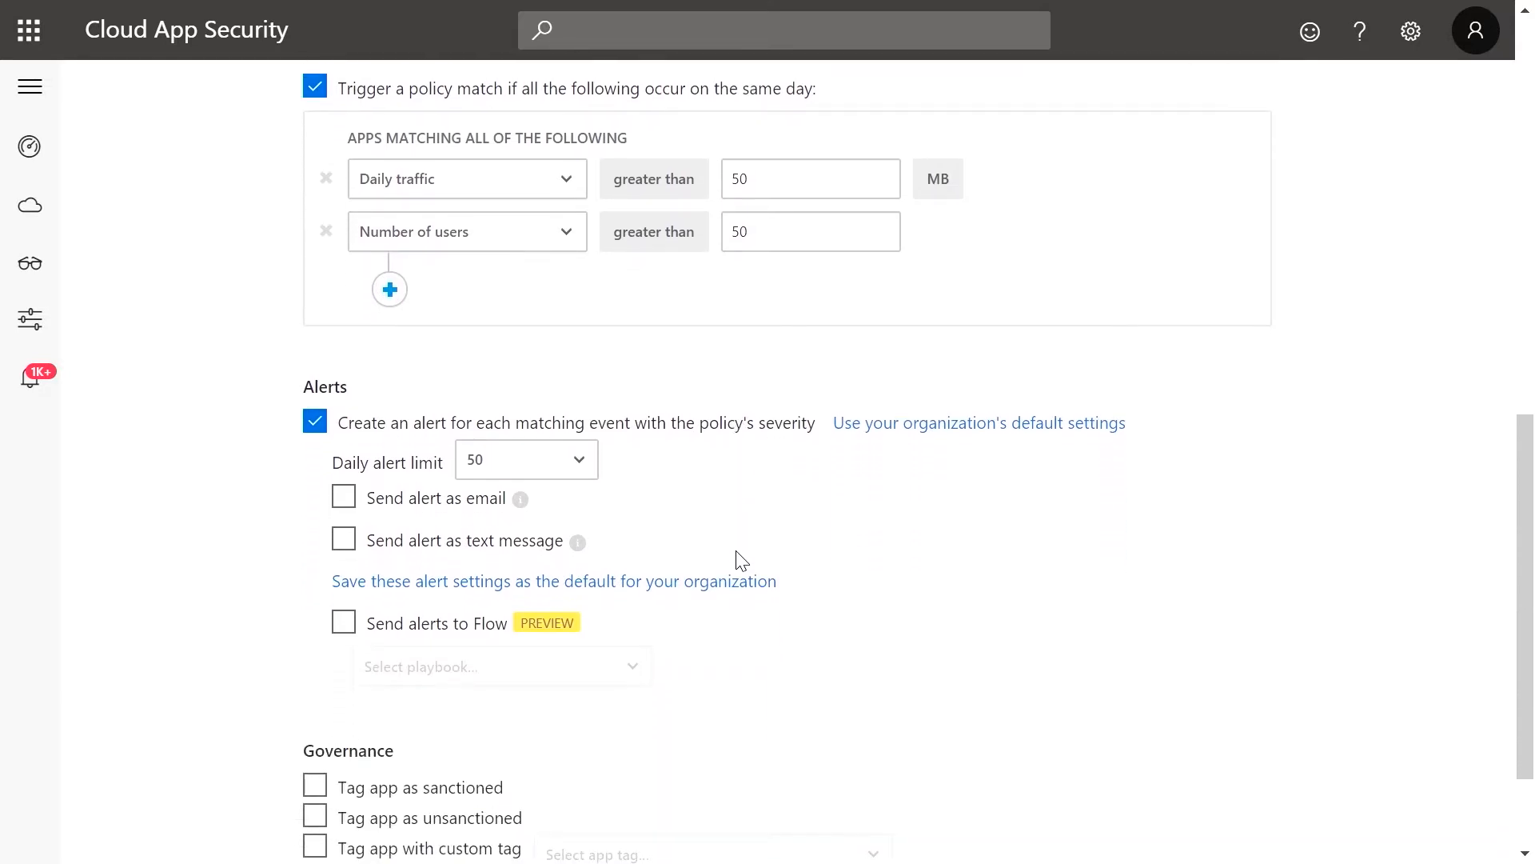
scroll(down, 3)
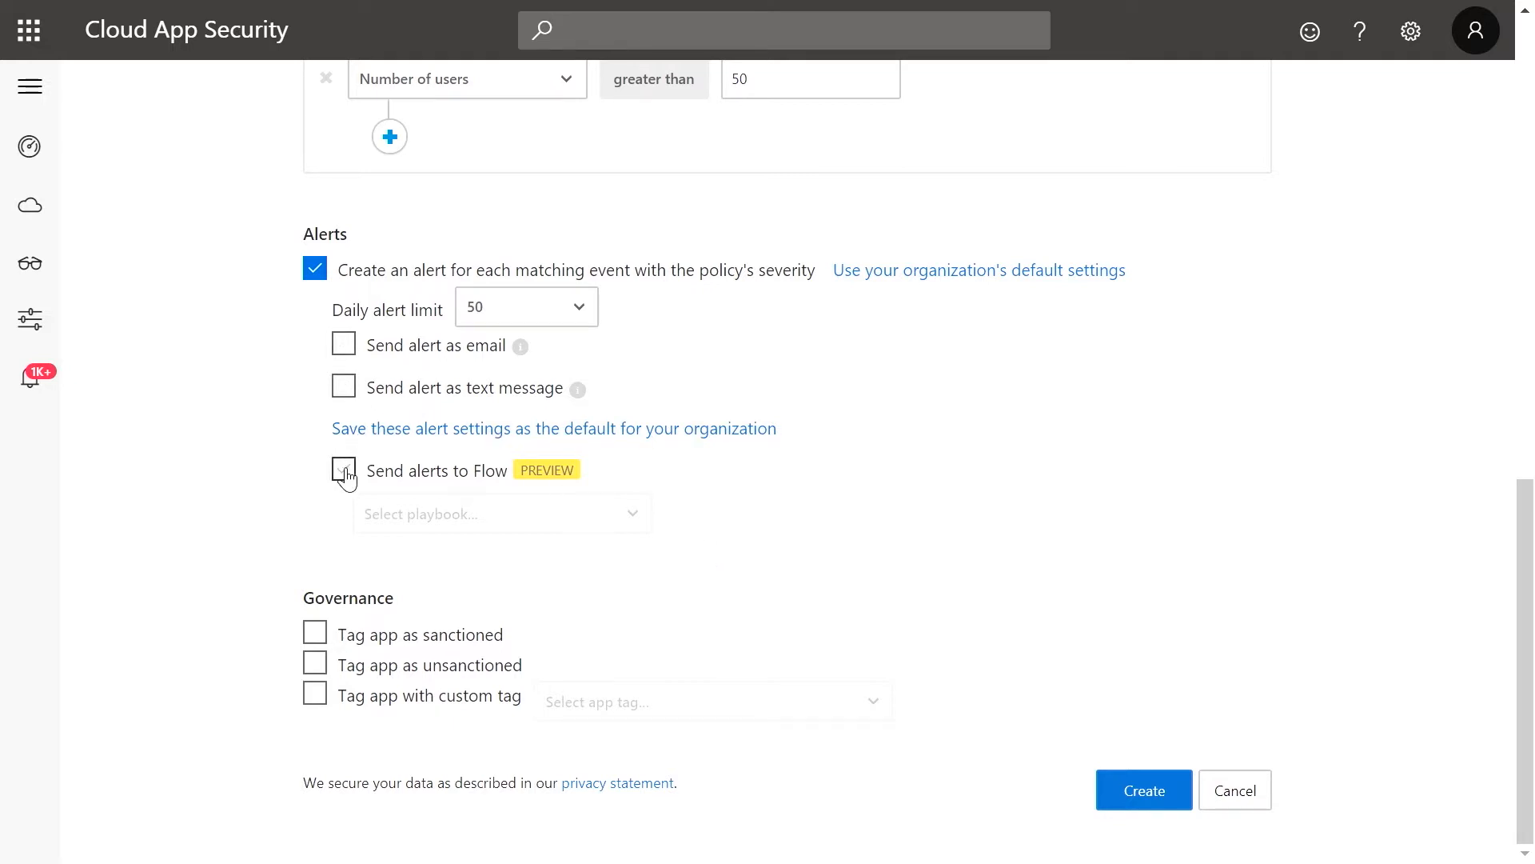
- Enable Send alerts to Flow in the Alerts section, leaving the playbook unselected
click(342, 469)
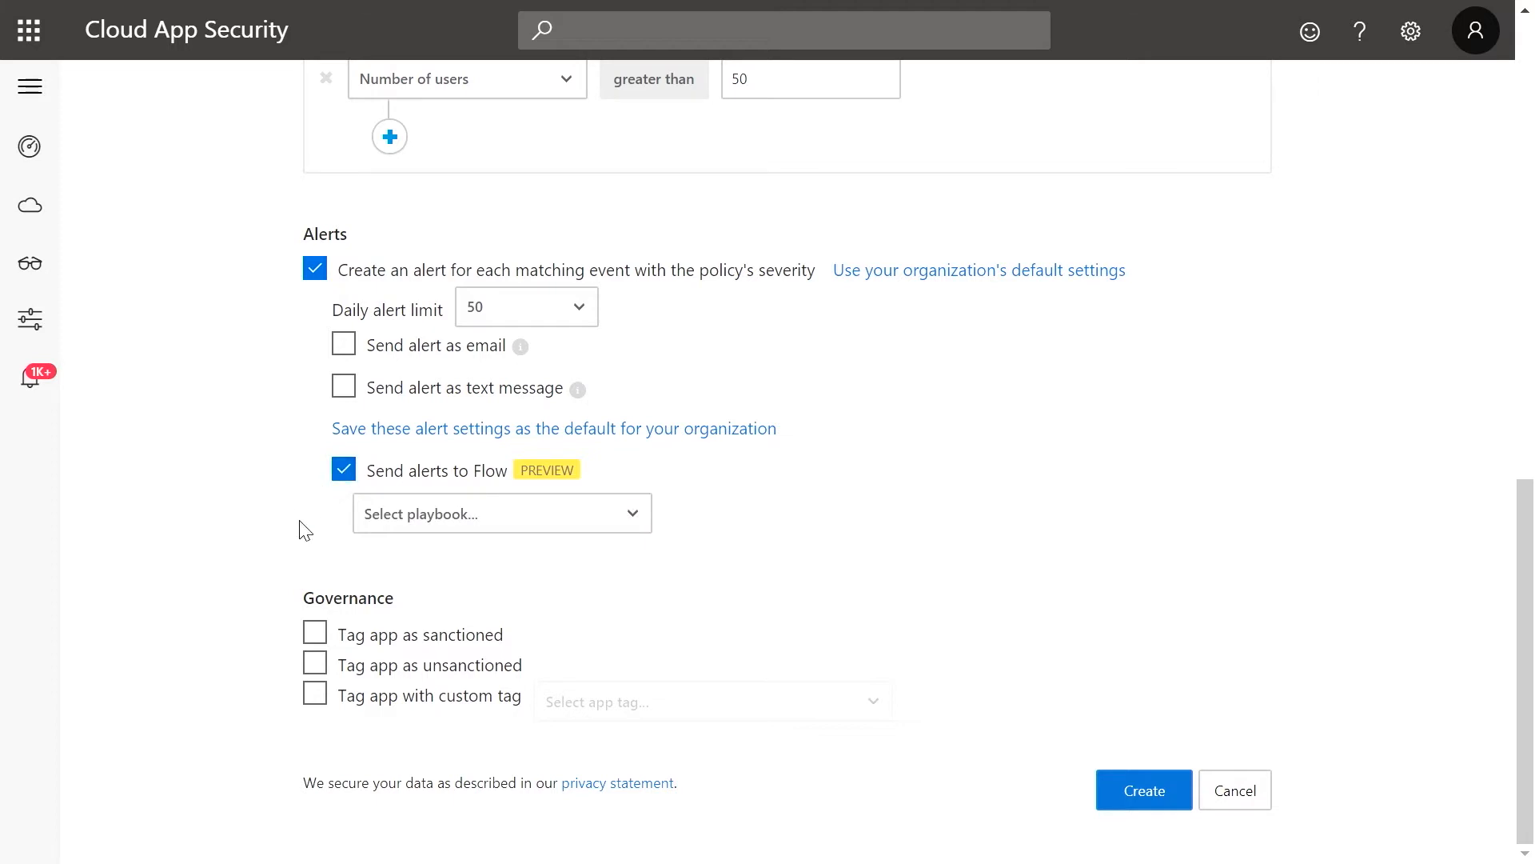
mouse_move(347, 538)
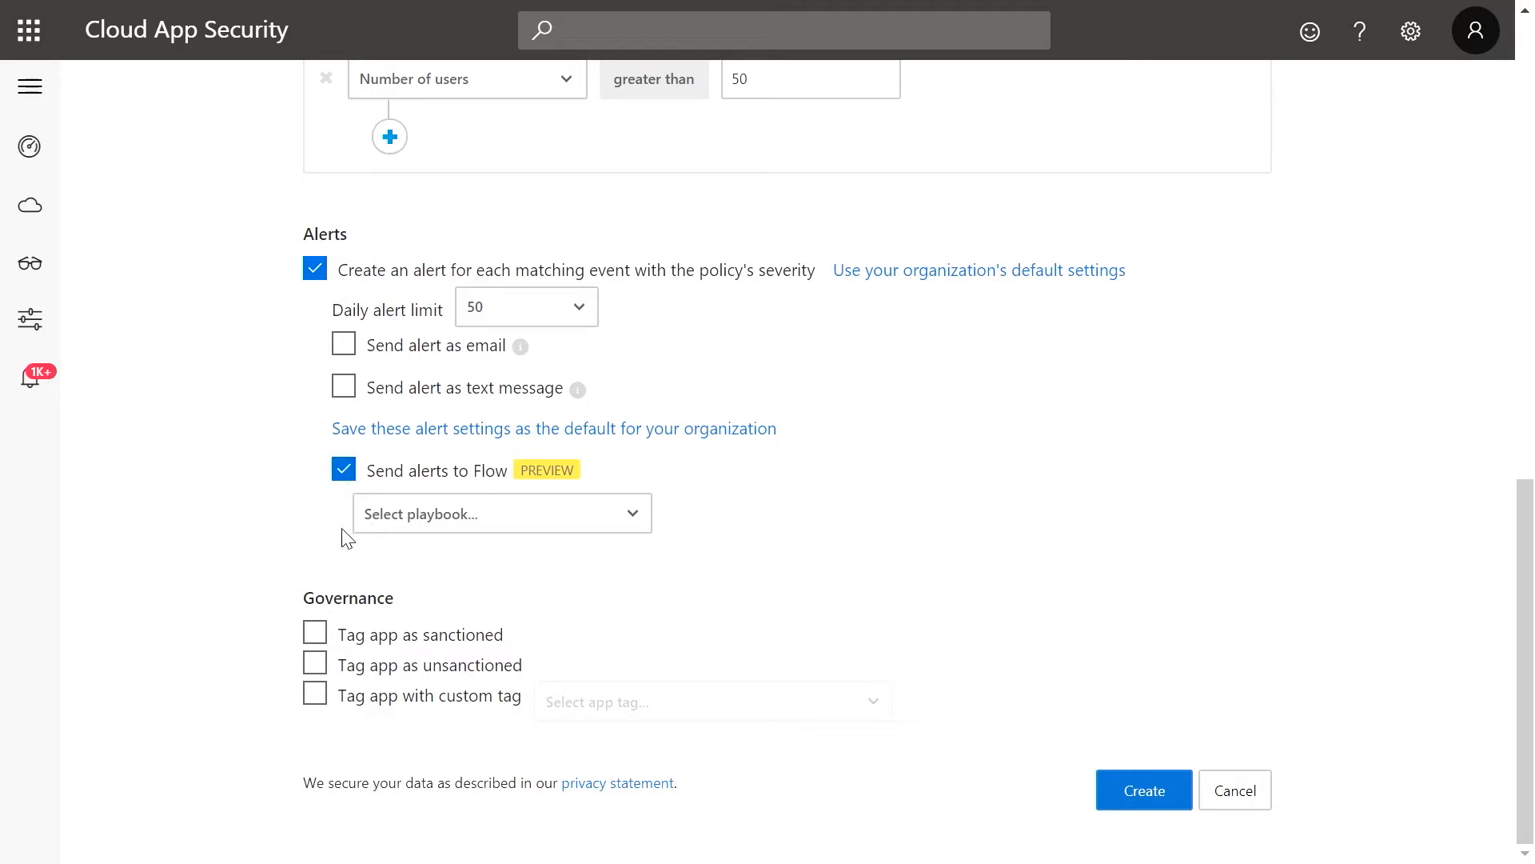
mouse_move(650, 612)
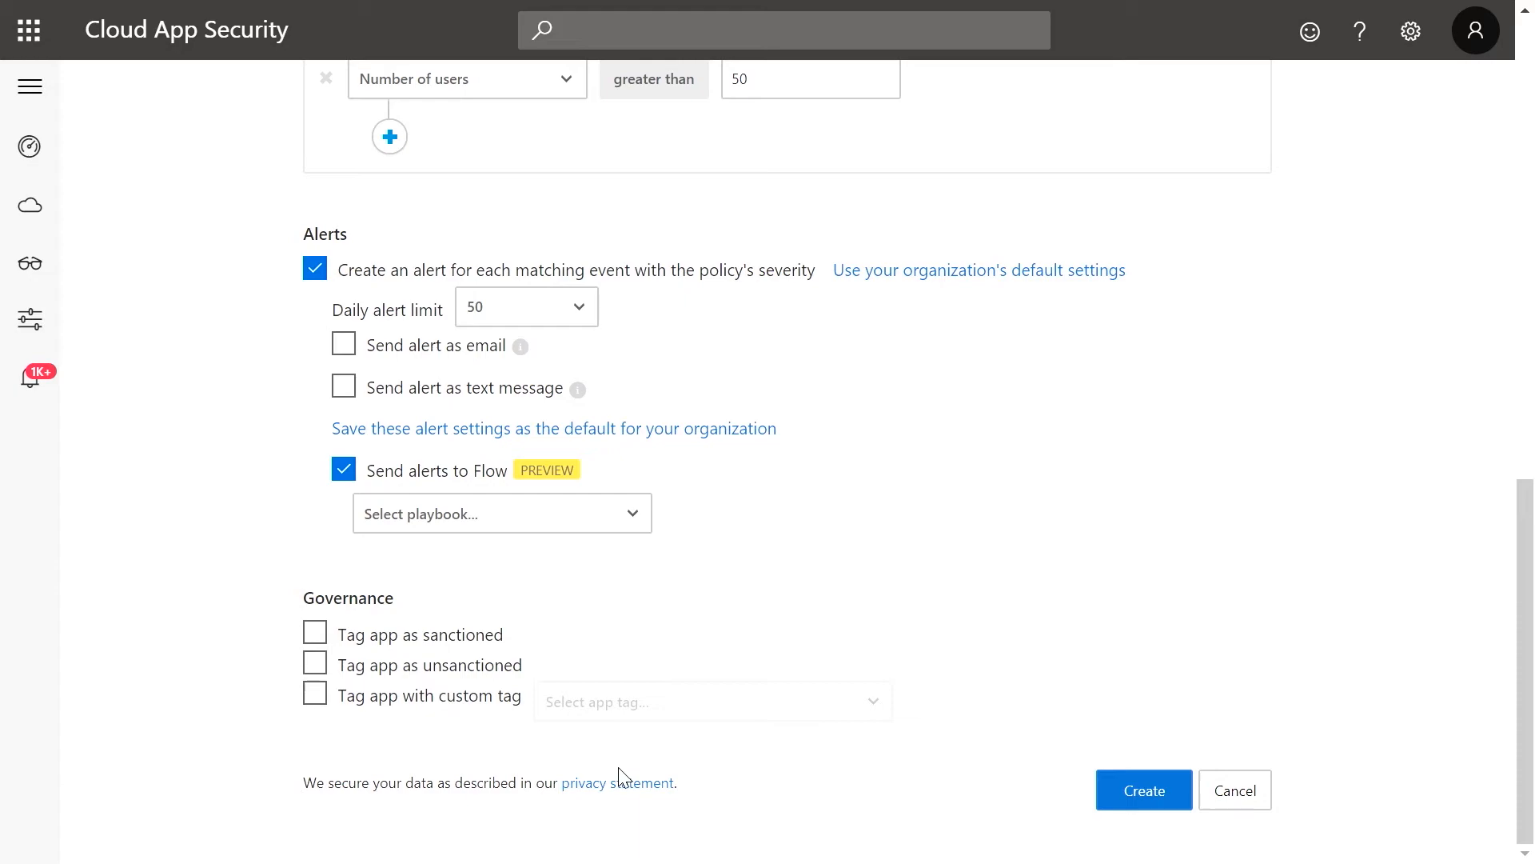
mouse_move(876, 788)
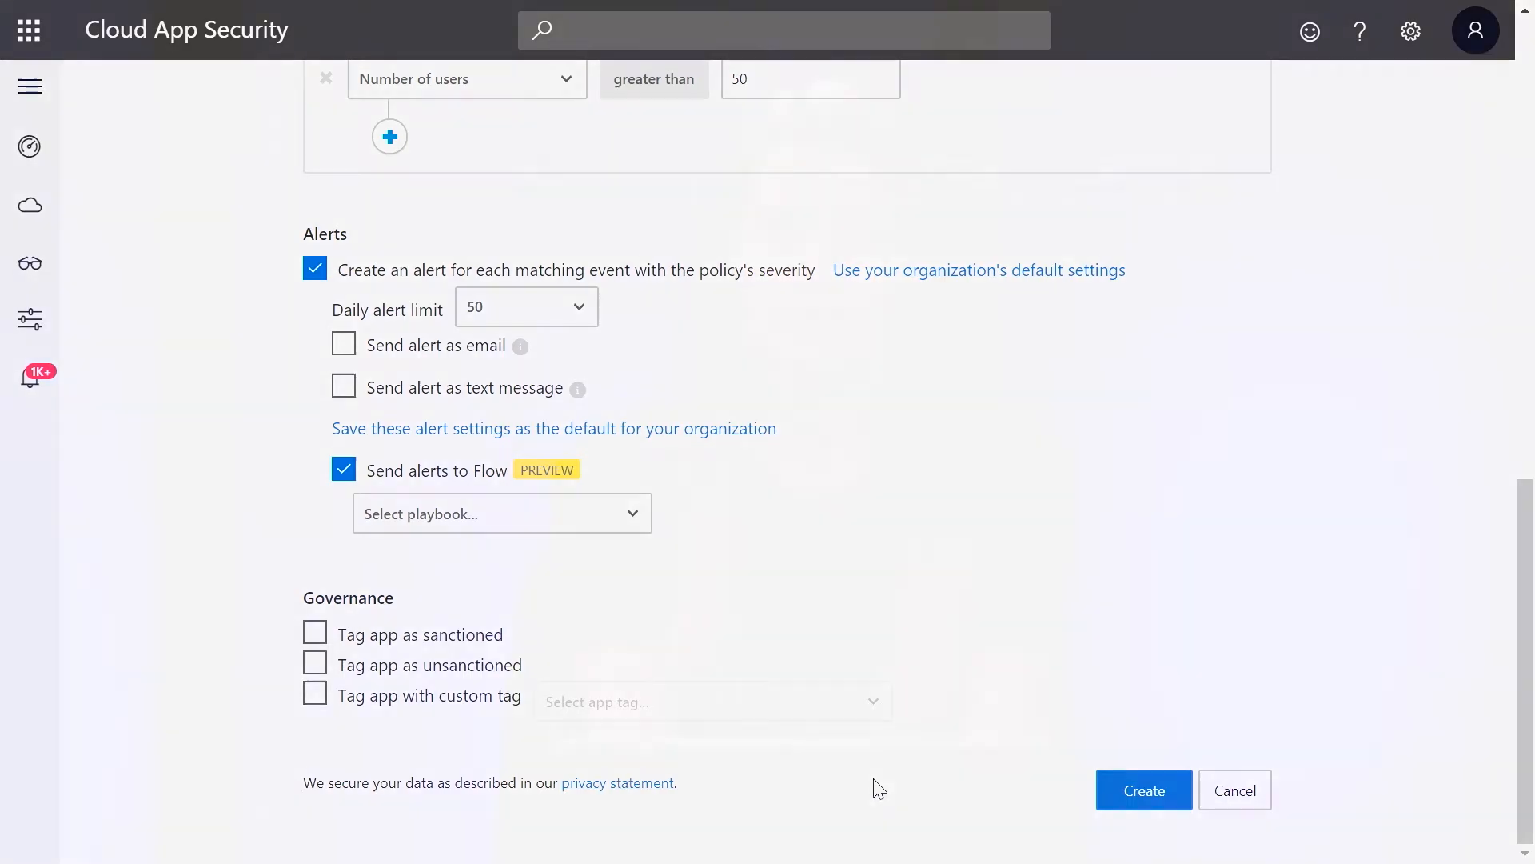